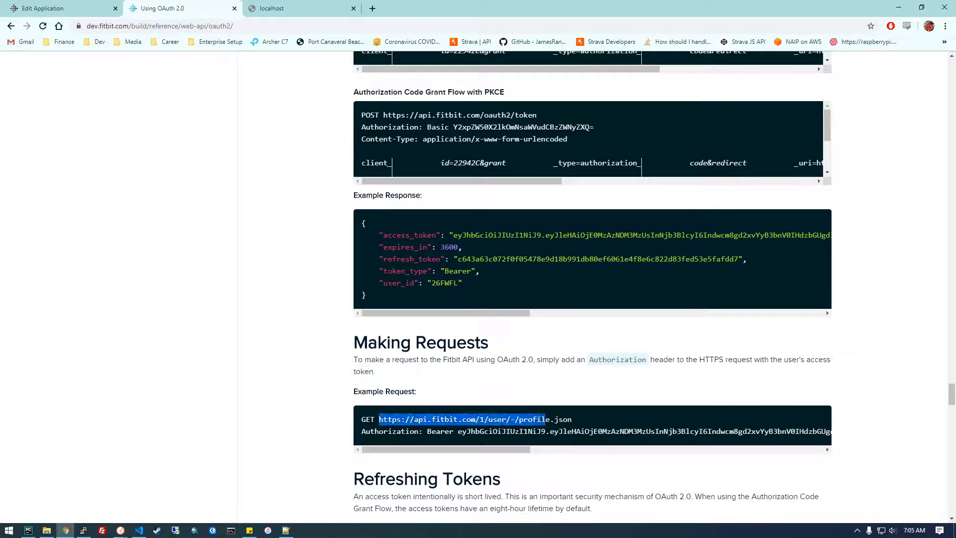
drag(548, 419, 571, 419)
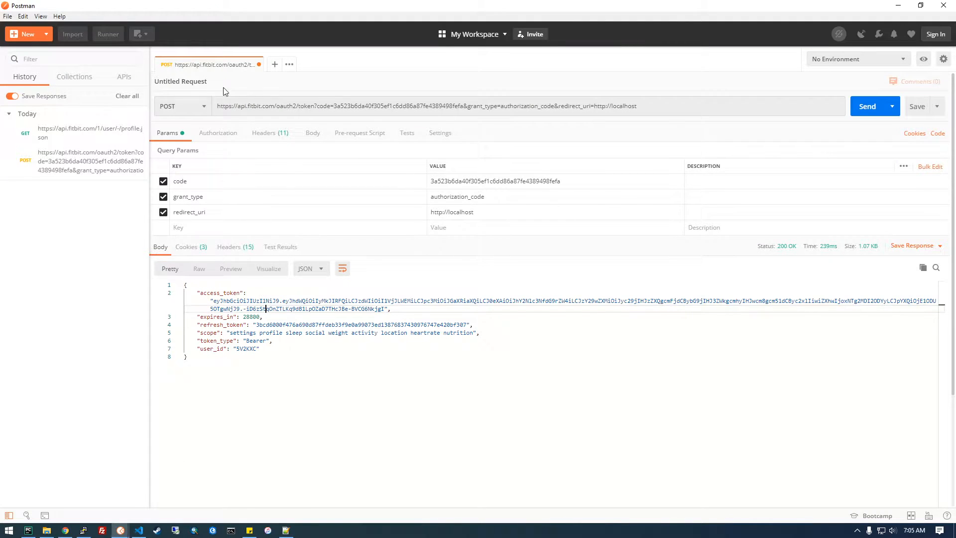
click(275, 64)
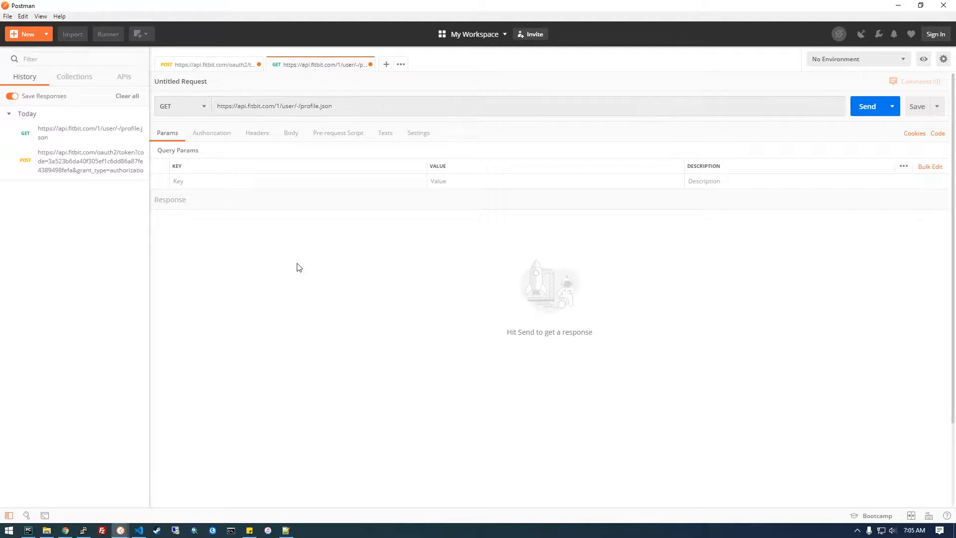
click(257, 132)
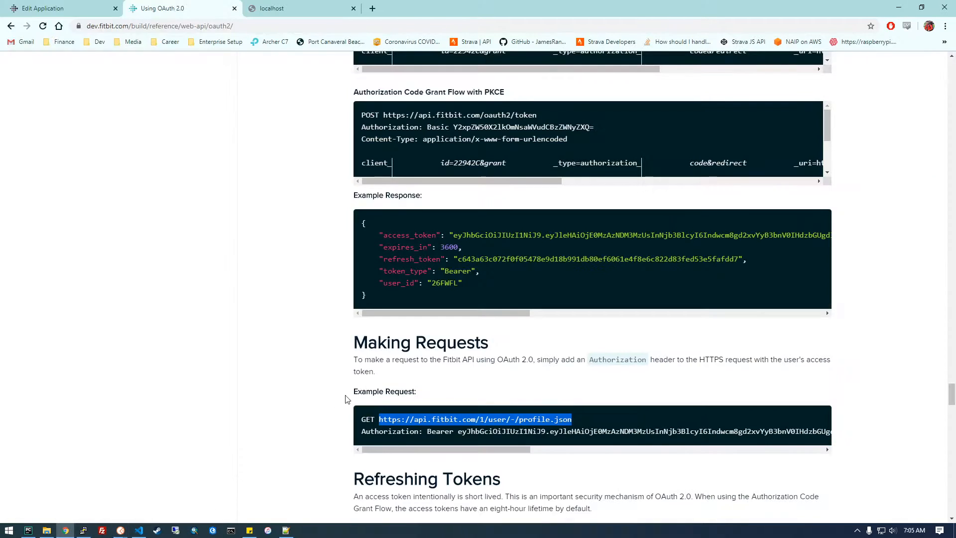
double_click(389, 431)
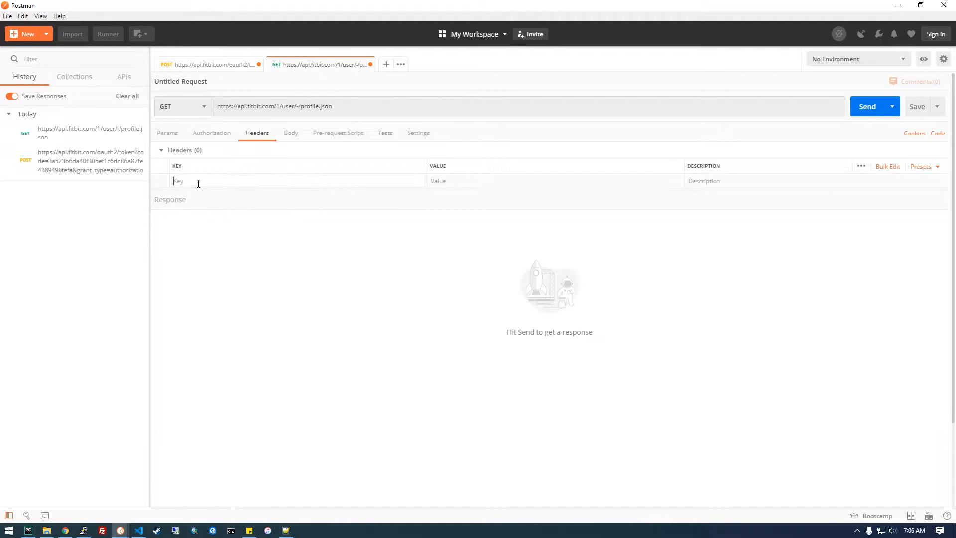
- Add an Authorization header valued 'Bearer' plus the access_token copied from the token response
text(Authorization)
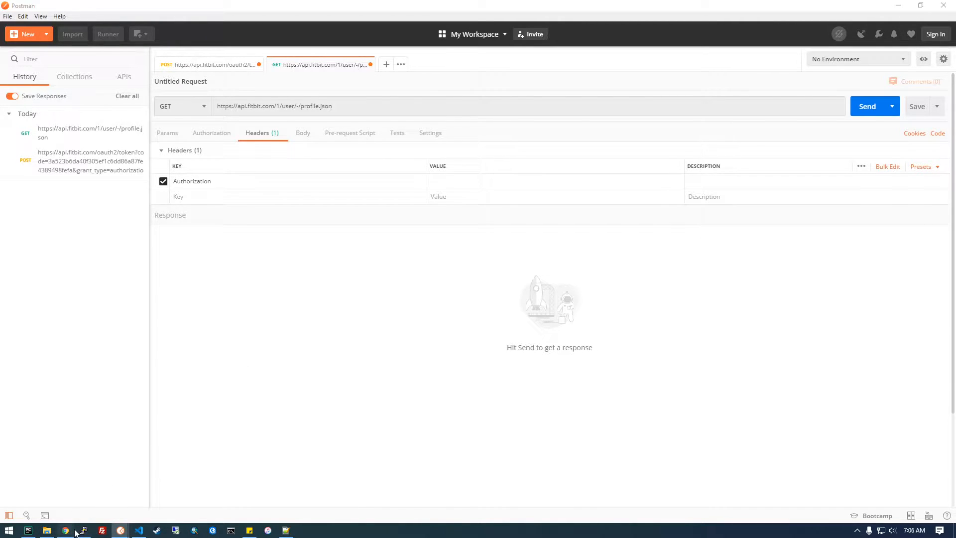
click(64, 530)
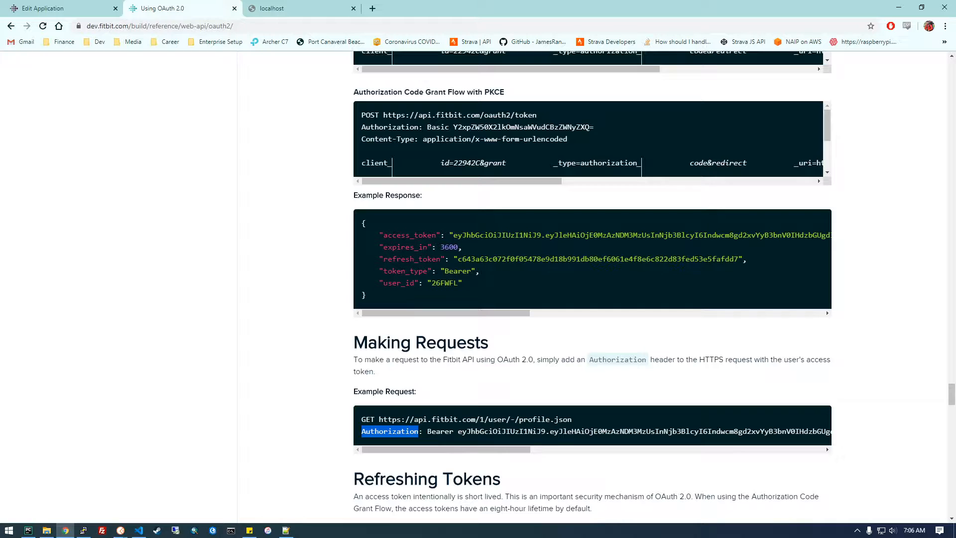
double_click(439, 431)
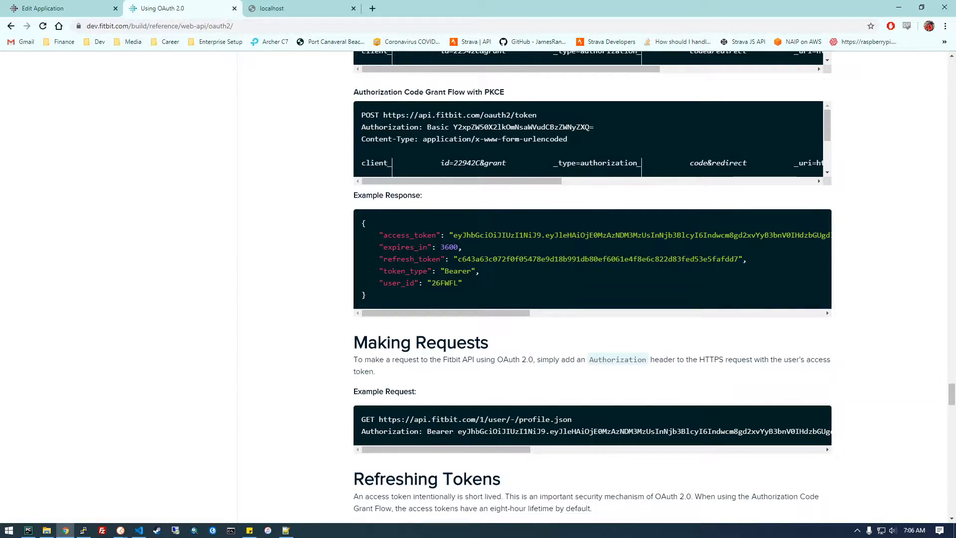
drag(475, 431, 647, 431)
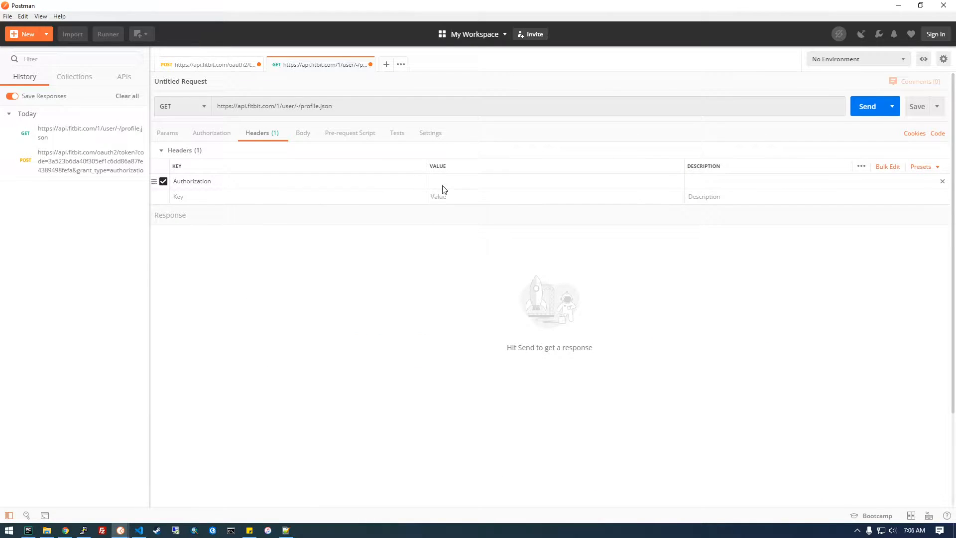
text(Bearer)
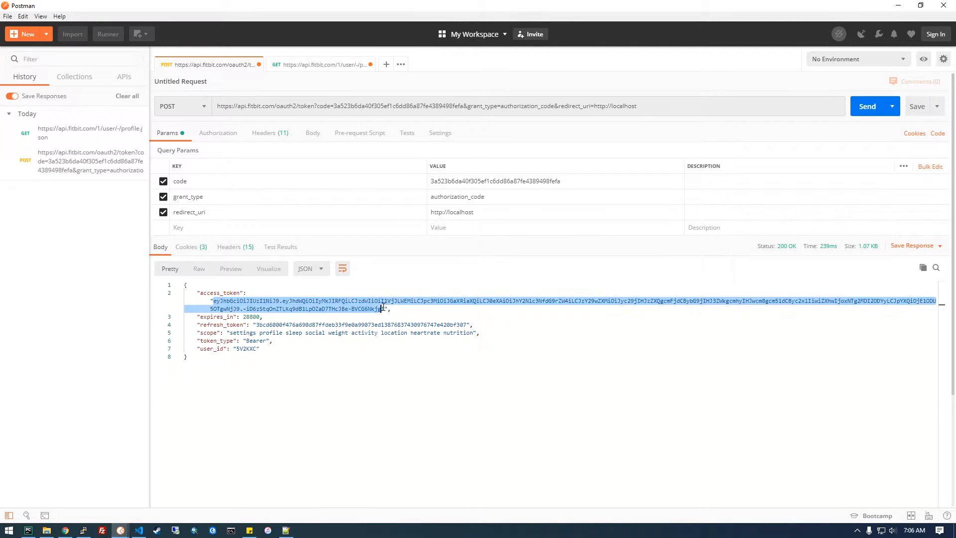
right_click(382, 307)
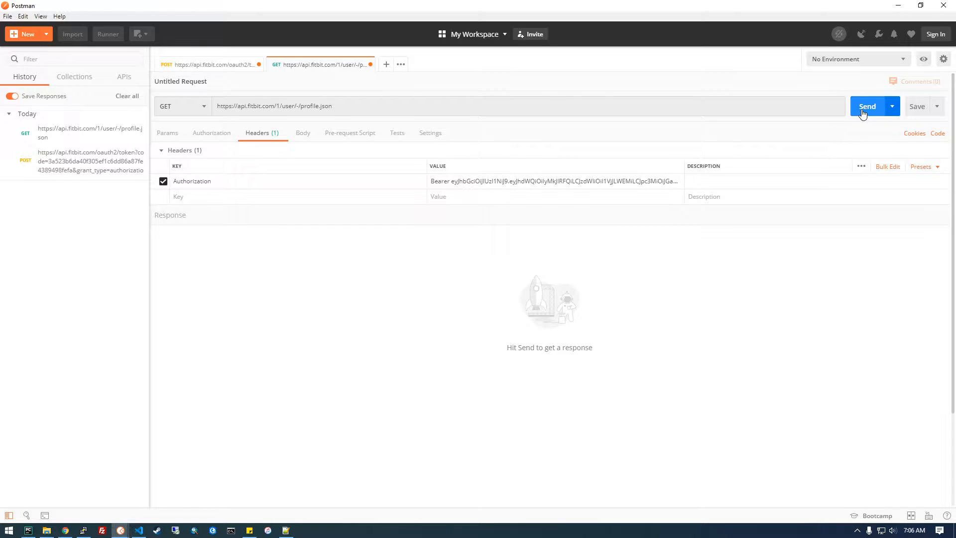
- Send the profile request and review the 200 OK Fitbit user profile JSON
click(867, 106)
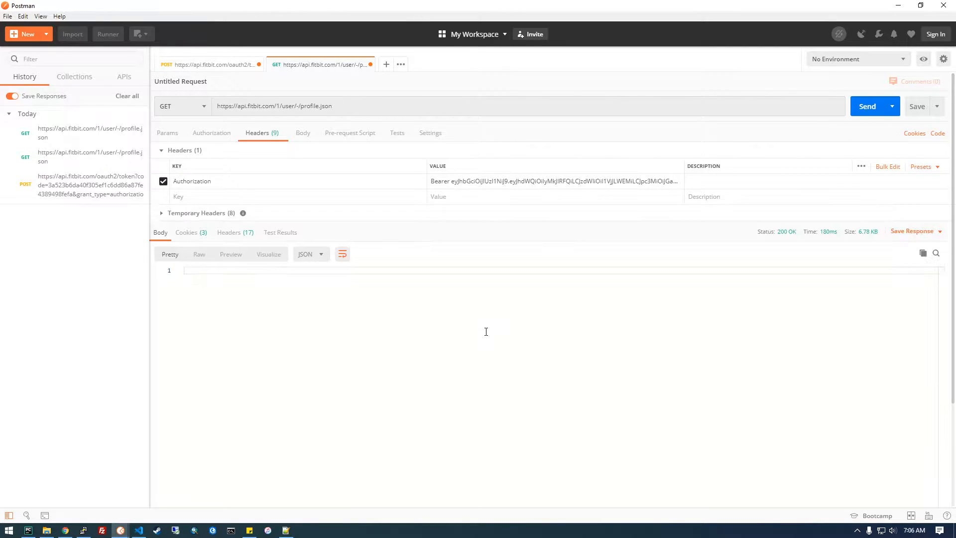
click(866, 106)
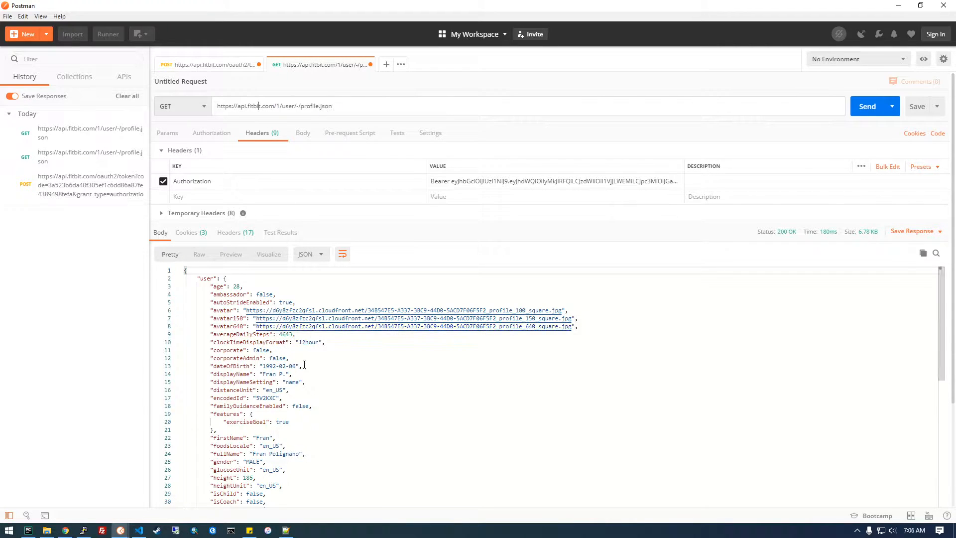
scroll(down, 3)
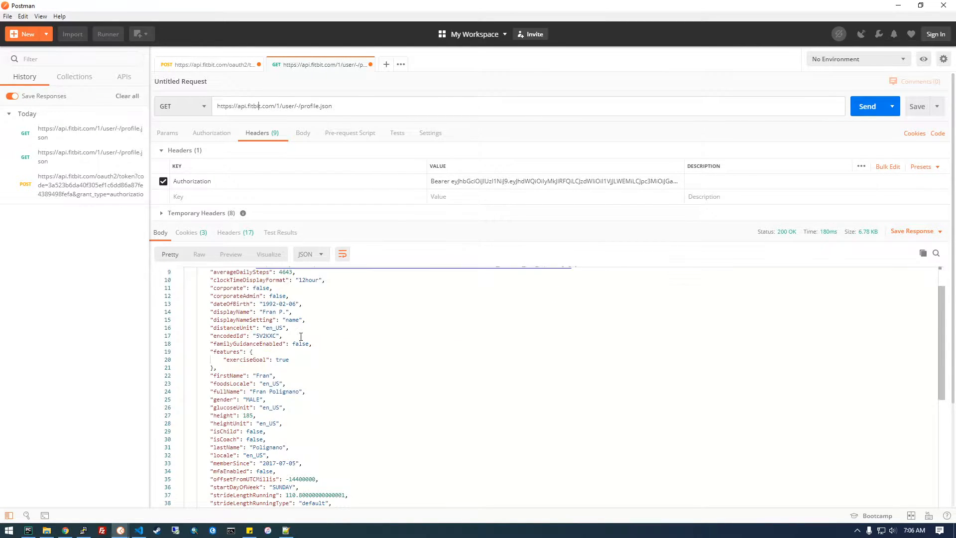
scroll(down, 3)
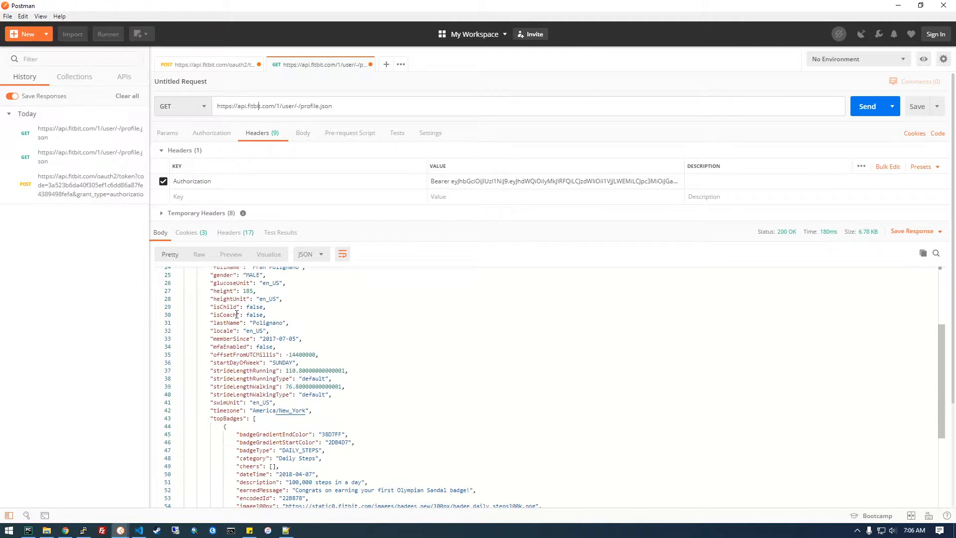
scroll(down, 3)
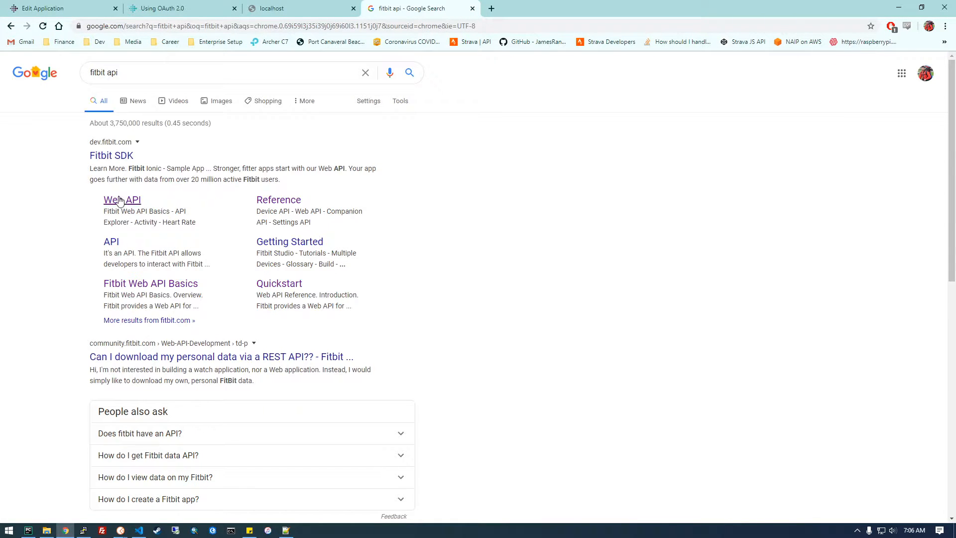
- Expand the Get Lifetime Stats GET /1/user/-/activities.json endpoint in the Swagger explorer
click(122, 199)
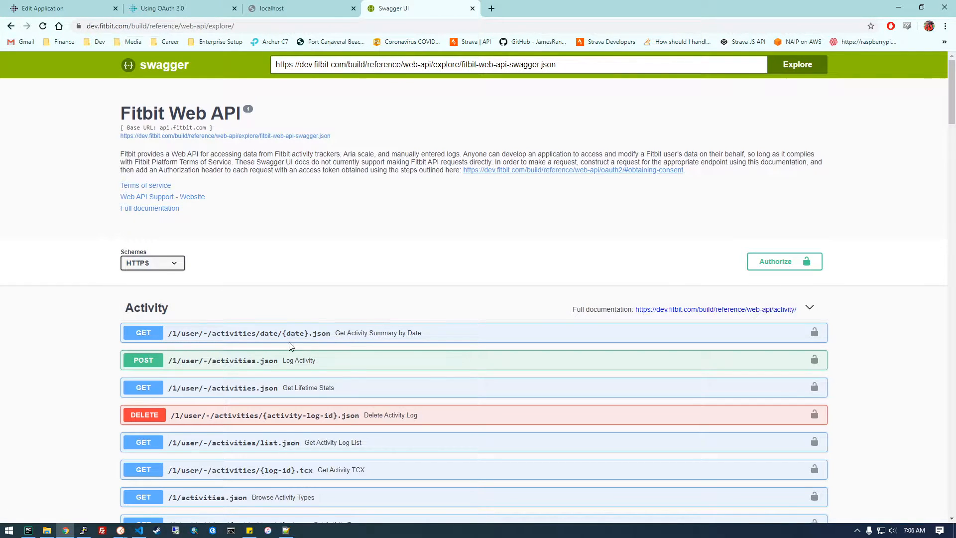
scroll(down, 3)
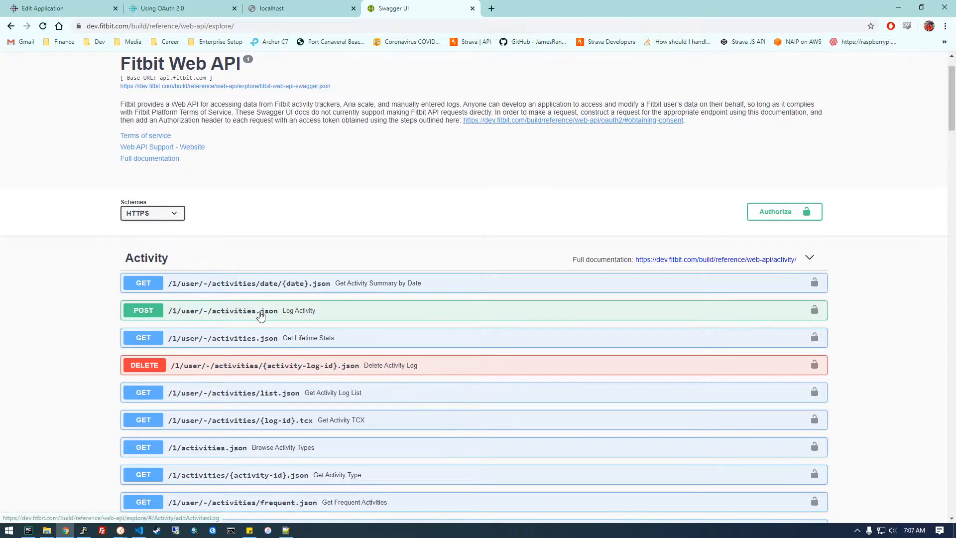
mouse_move(279, 347)
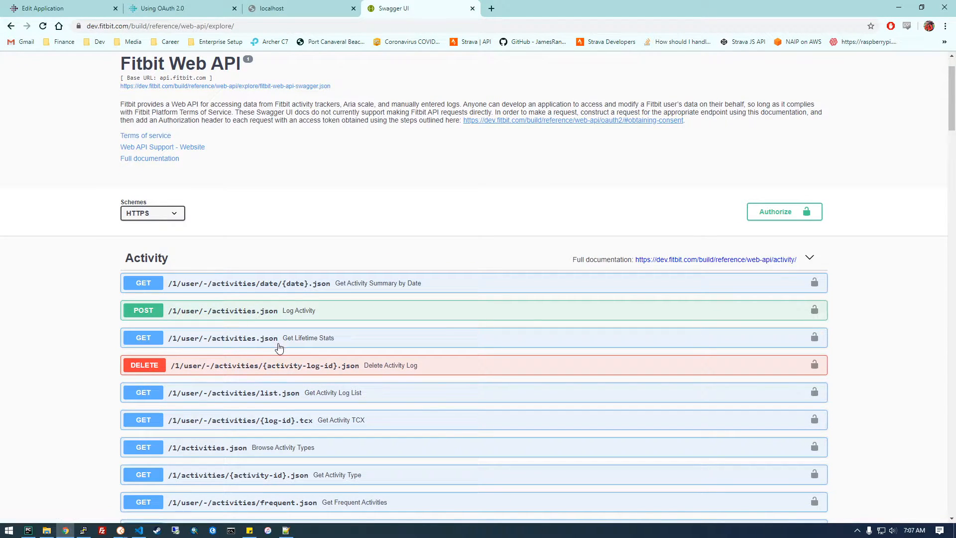
click(222, 338)
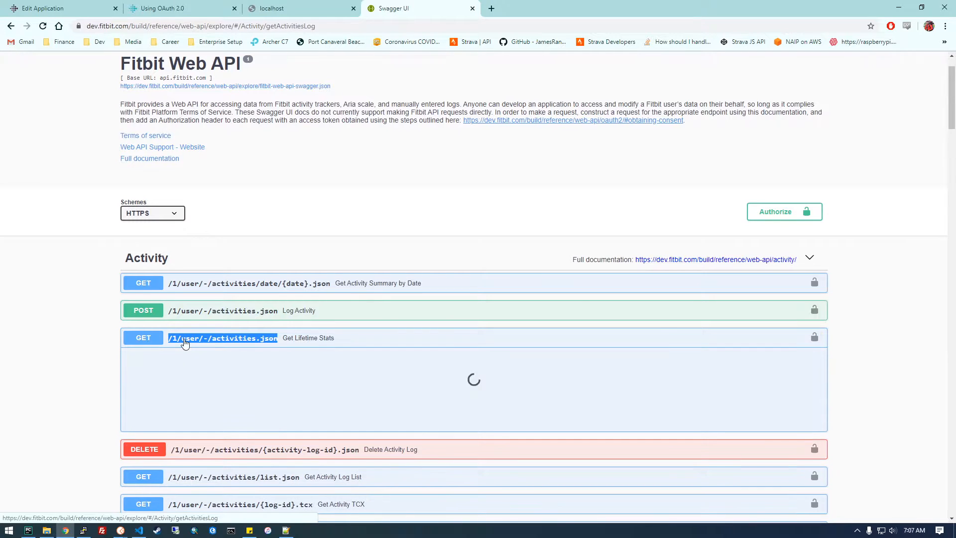
click(222, 338)
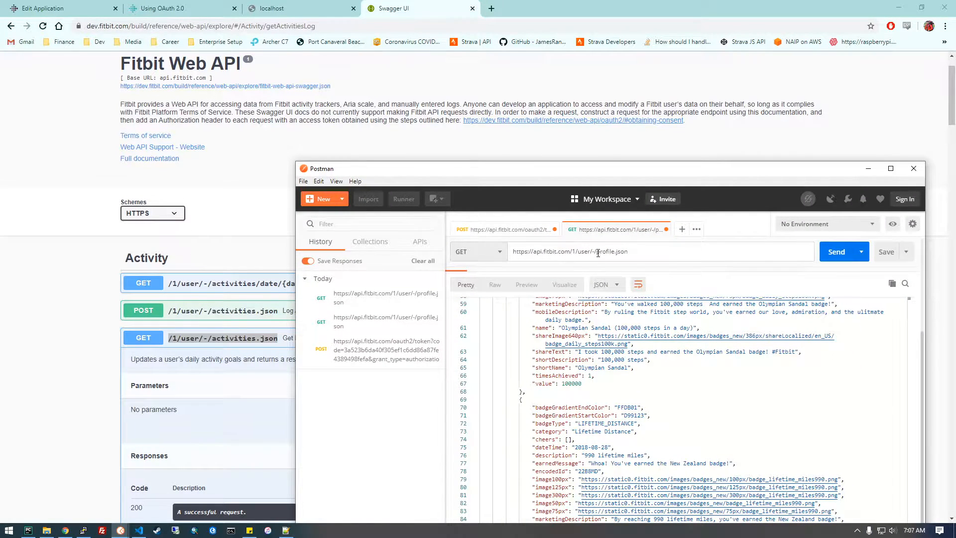
- Replace profile.json with the activities.json path copied from Swagger and send the request
double_click(612, 251)
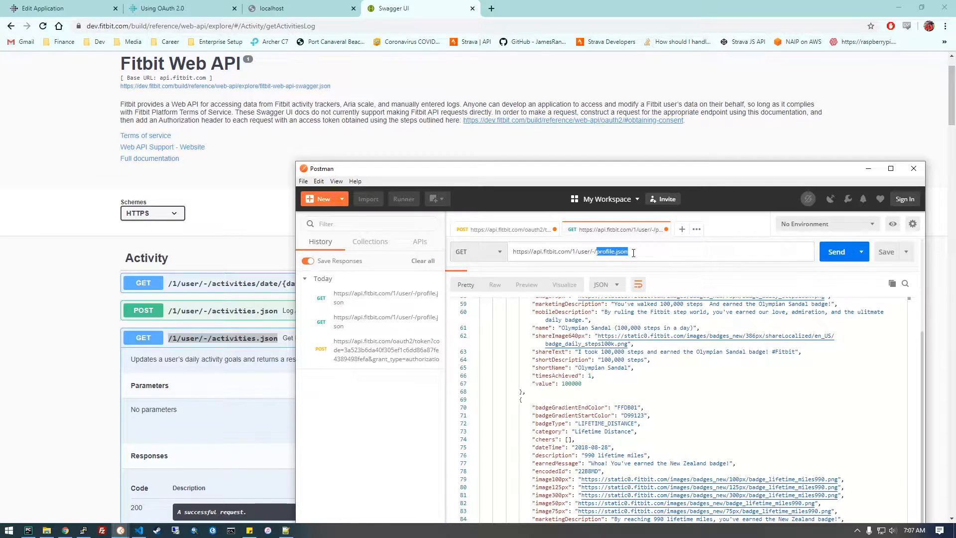
text(activites)
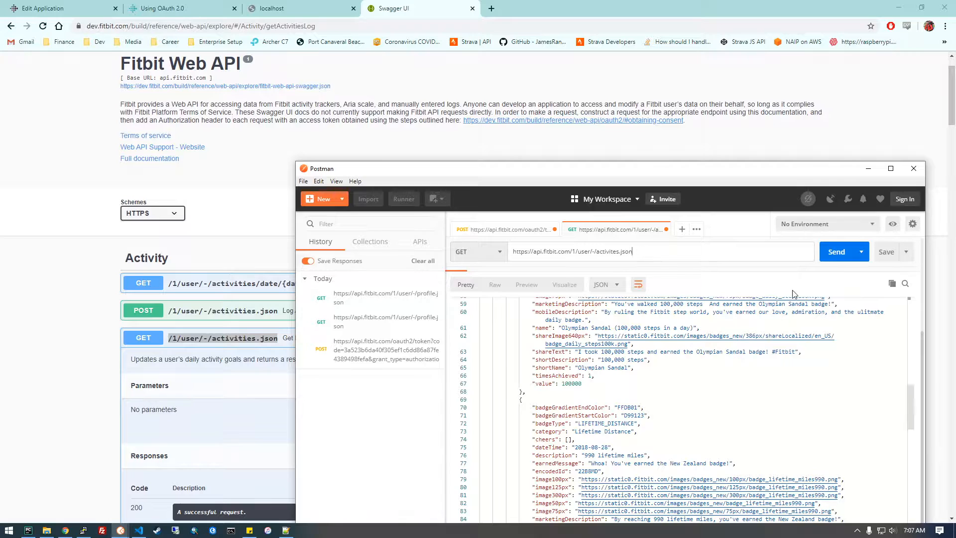
click(835, 251)
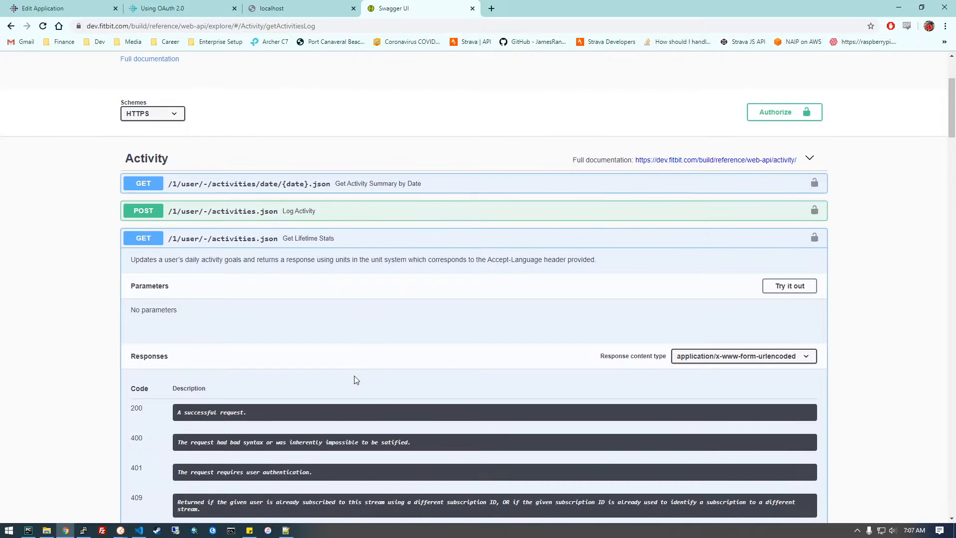
scroll(down, 3)
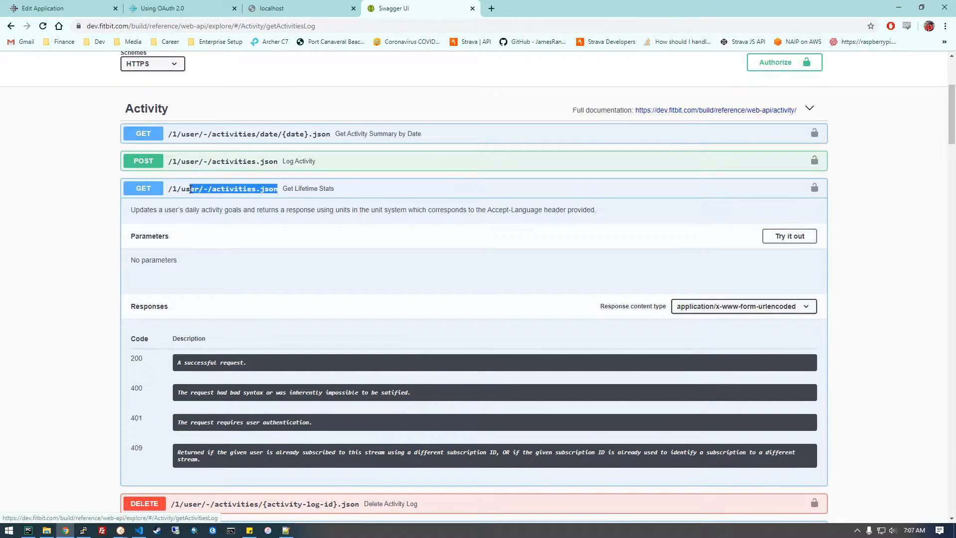
right_click(222, 188)
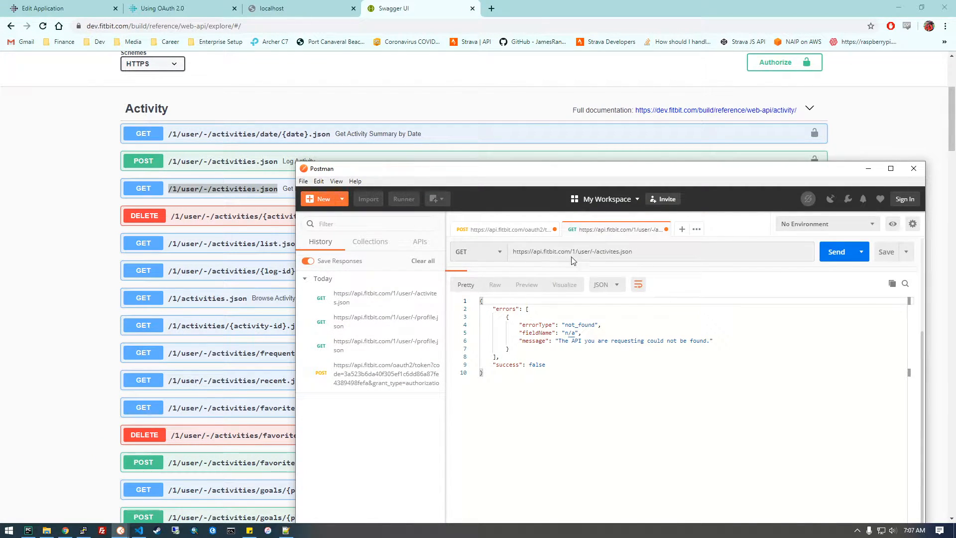
double_click(600, 251)
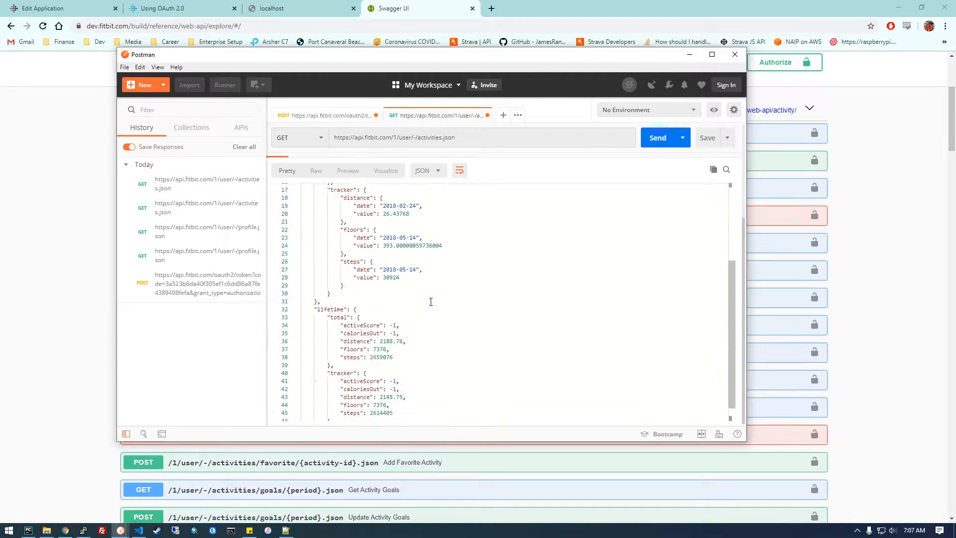
- Maximize Postman and review the 200 OK lifetime stats JSON with best and lifetime totals
click(657, 137)
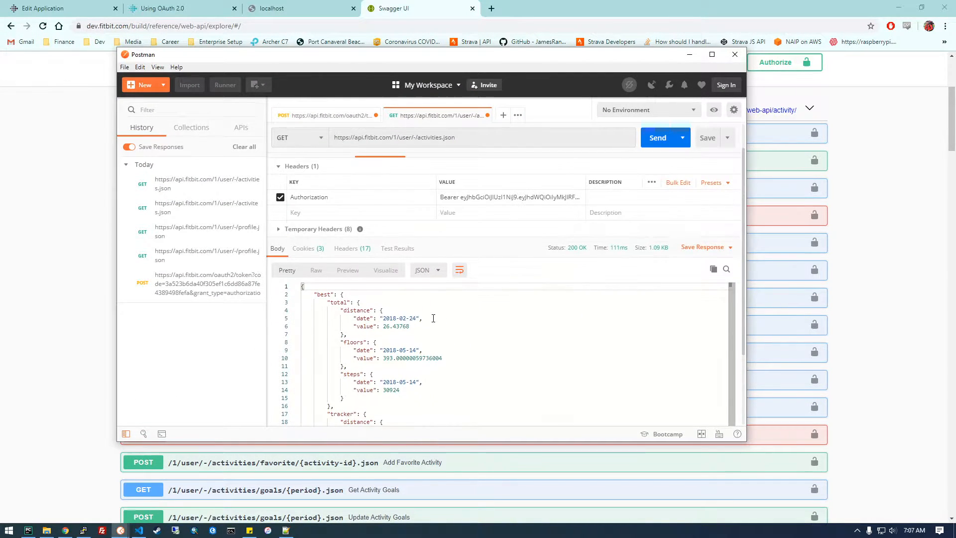
scroll(down, 3)
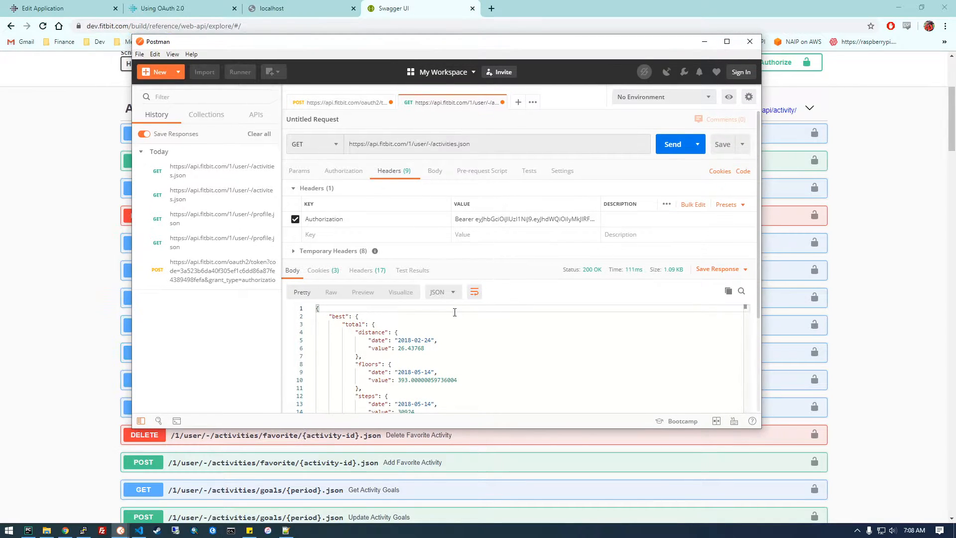
click(726, 42)
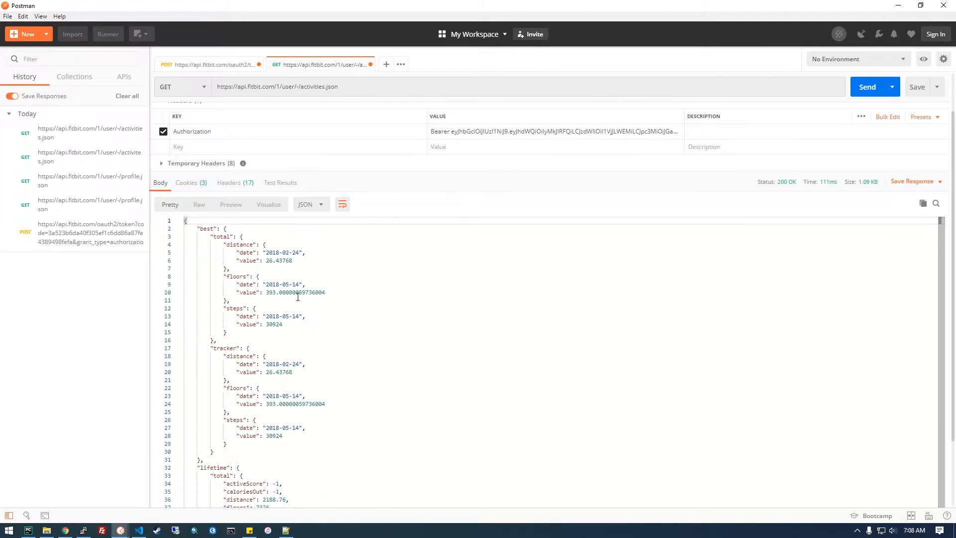
scroll(down, 3)
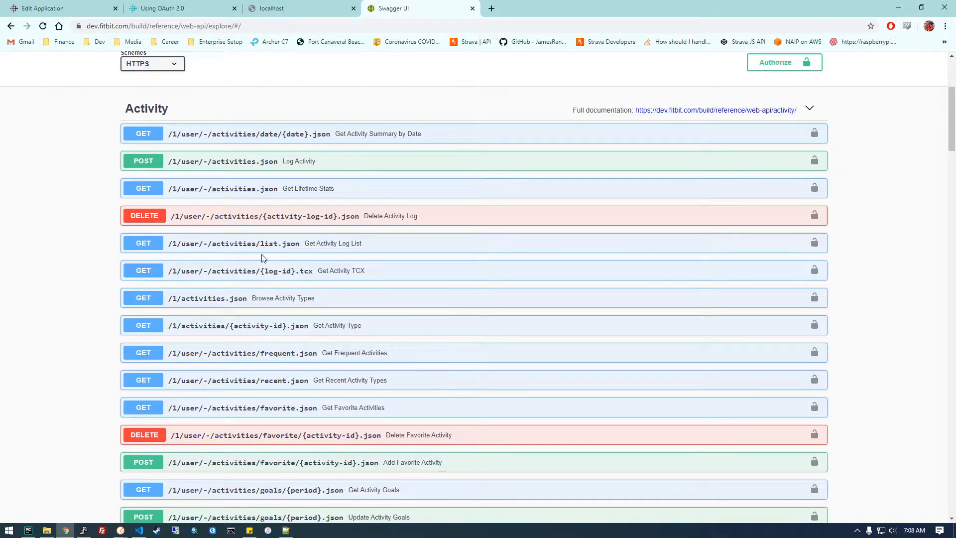
- Copy the GET /1/user/-/devices.json path from the Devices section and select the activities part of the Postman URL
scroll(down, 3)
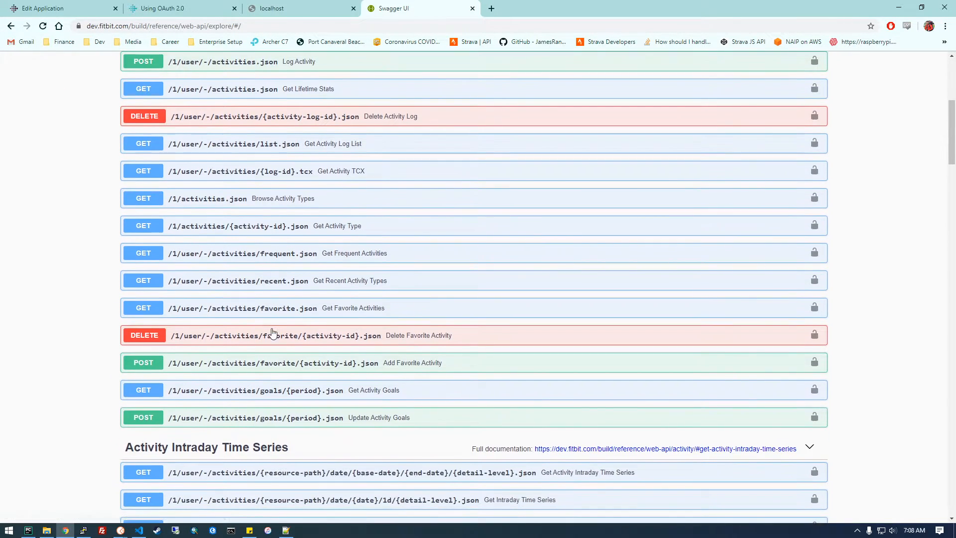
scroll(down, 3)
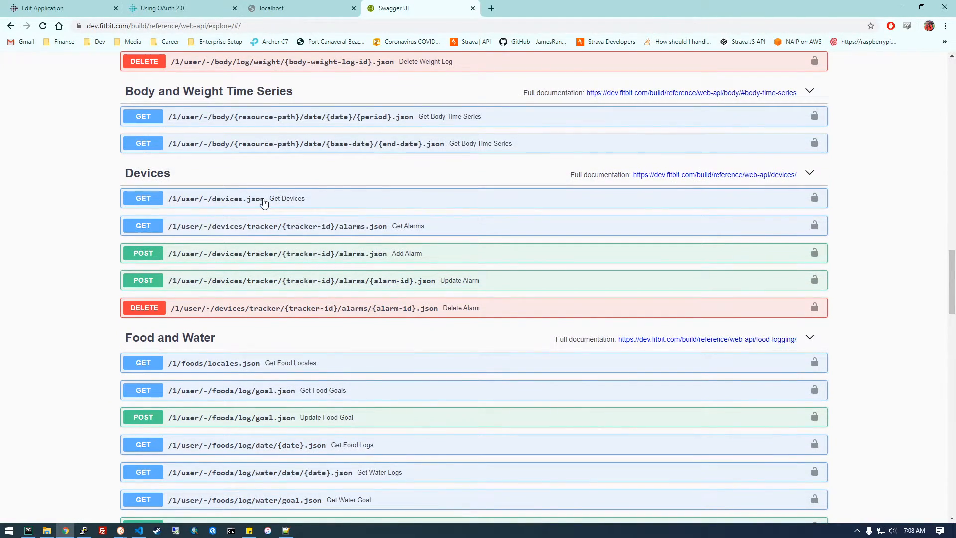
right_click(218, 199)
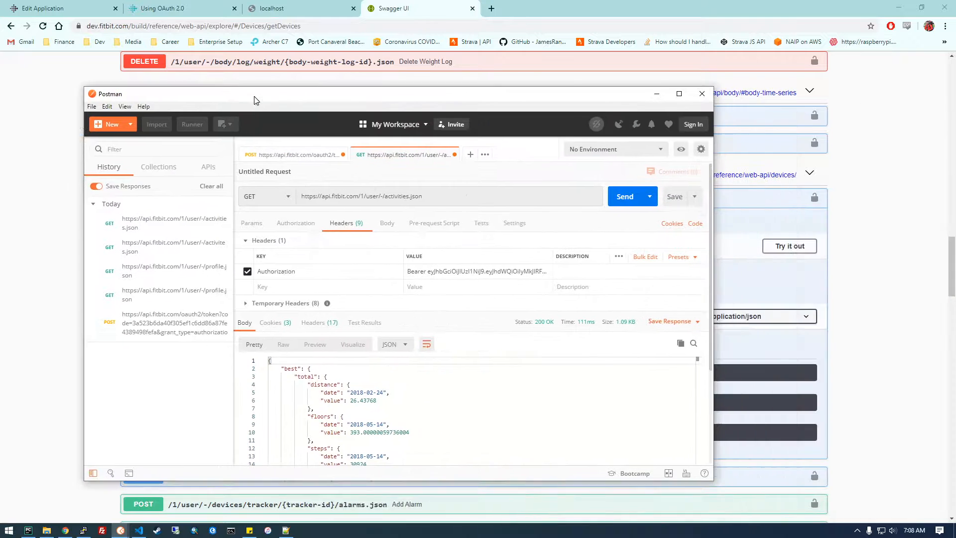
double_click(390, 196)
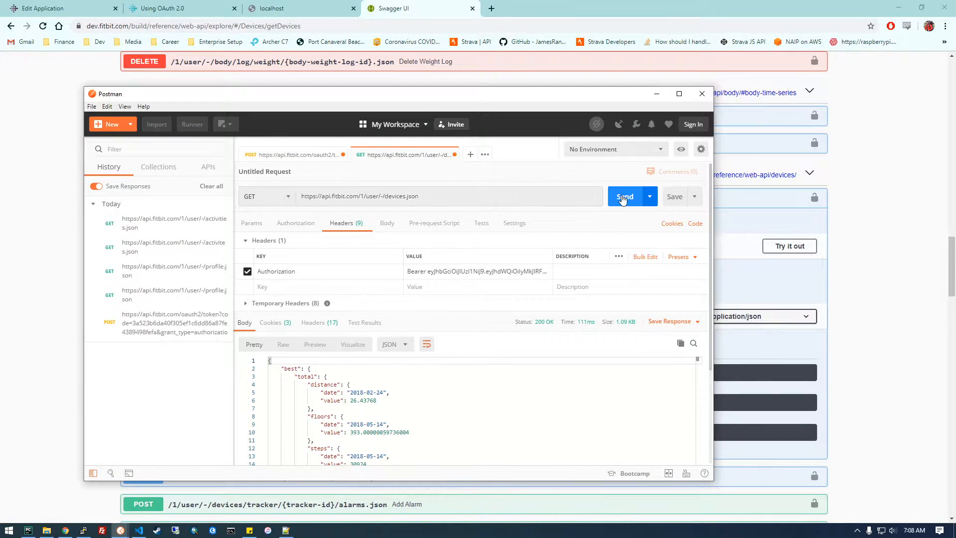
- Send the GET request to the devices.json endpoint for the user's device list
click(624, 196)
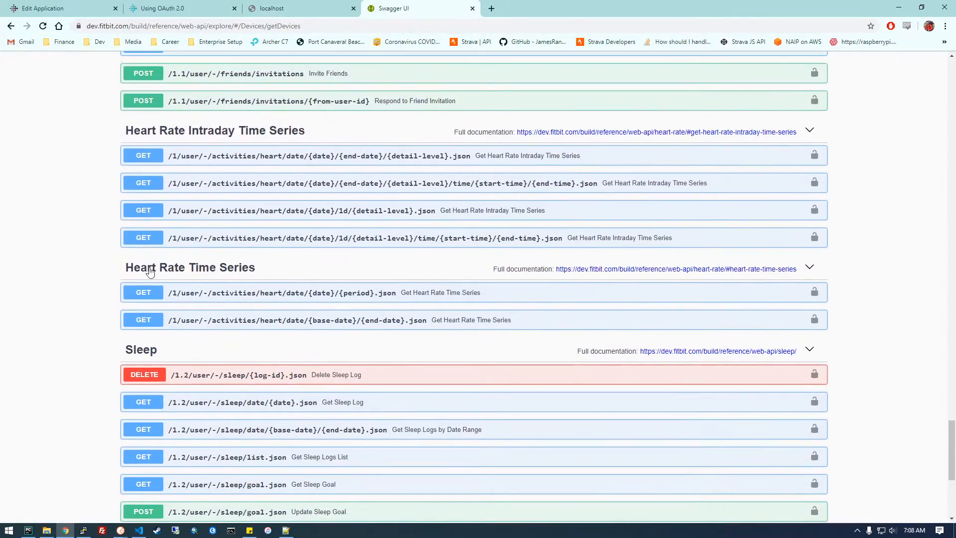
mouse_move(225, 167)
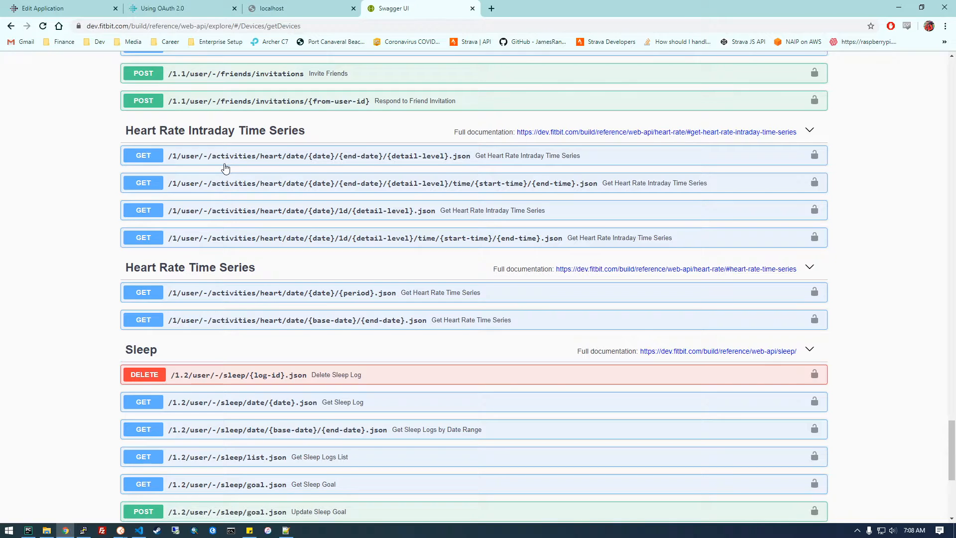
mouse_move(253, 300)
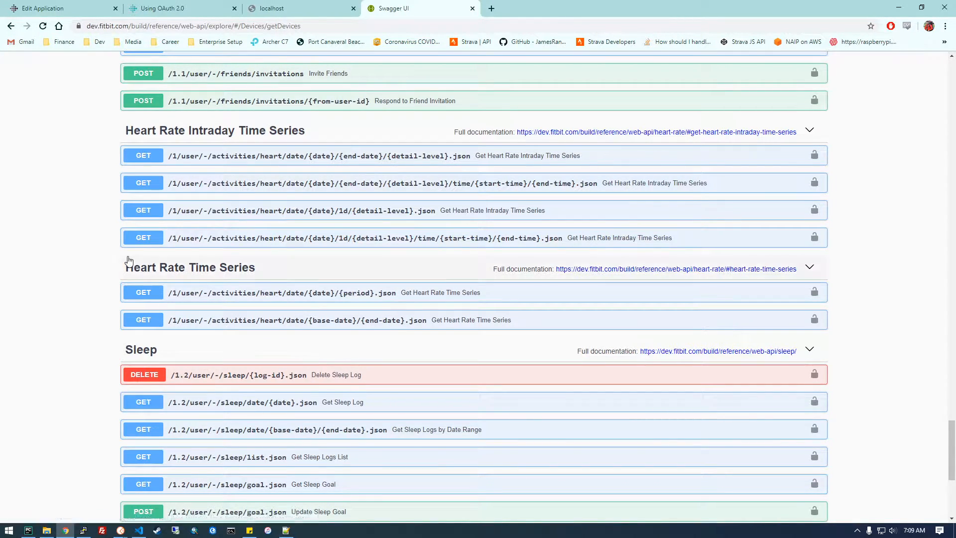
mouse_move(79, 249)
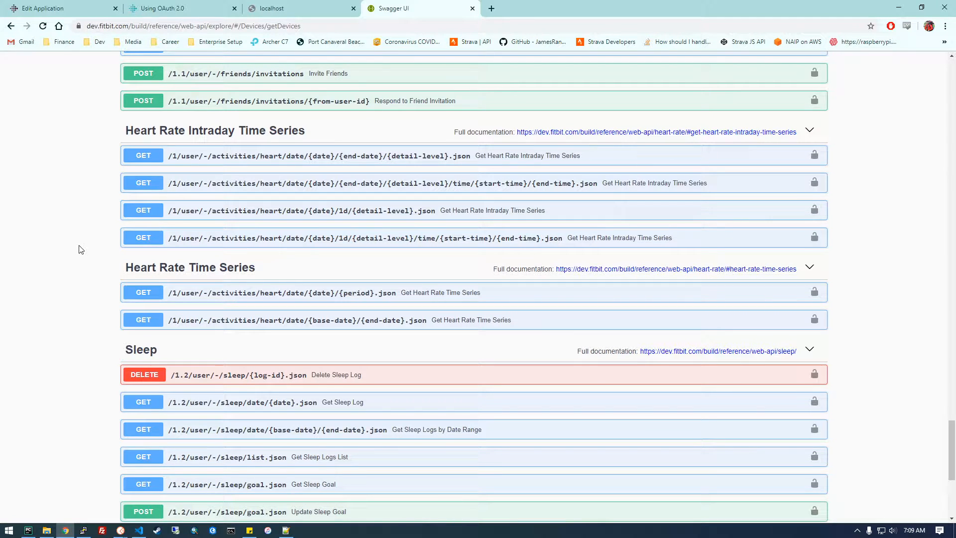
mouse_move(84, 246)
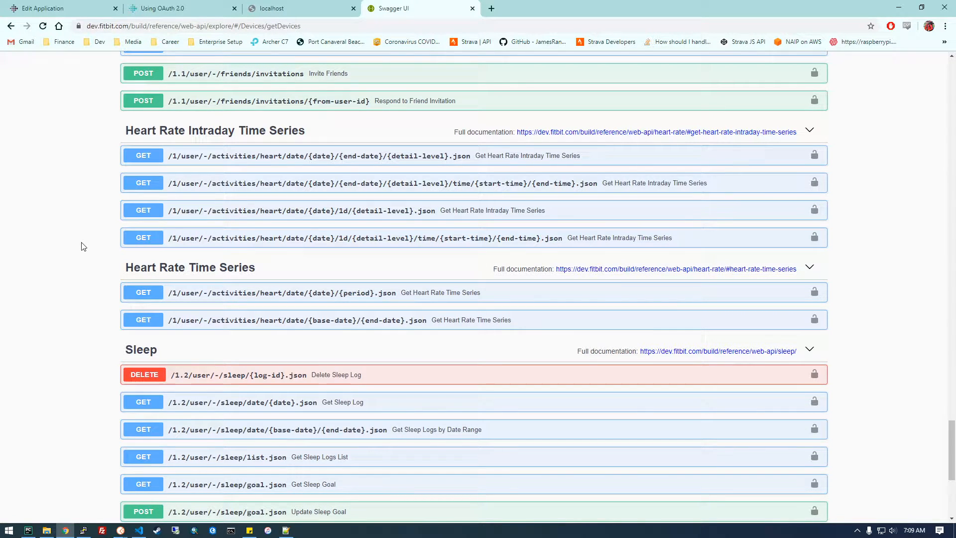
mouse_move(425, 250)
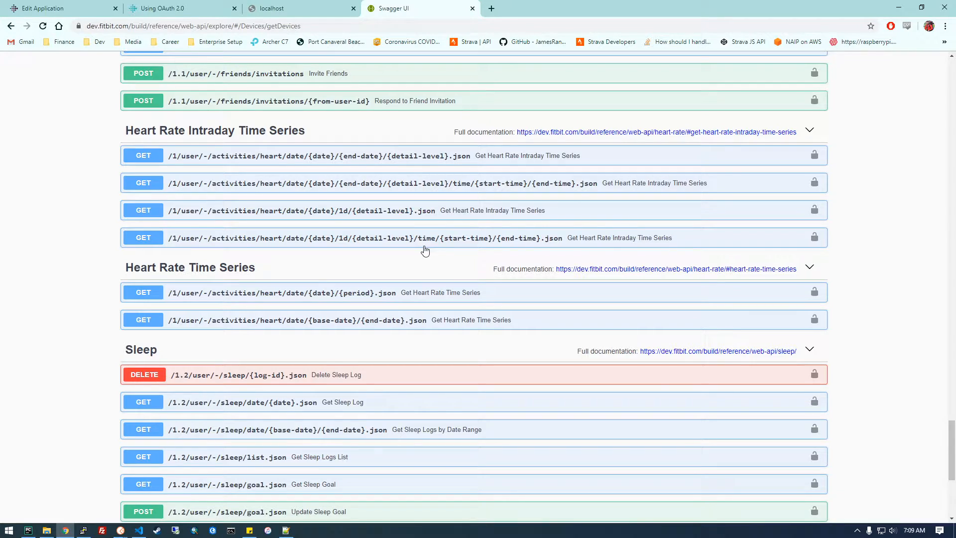
scroll(down, 3)
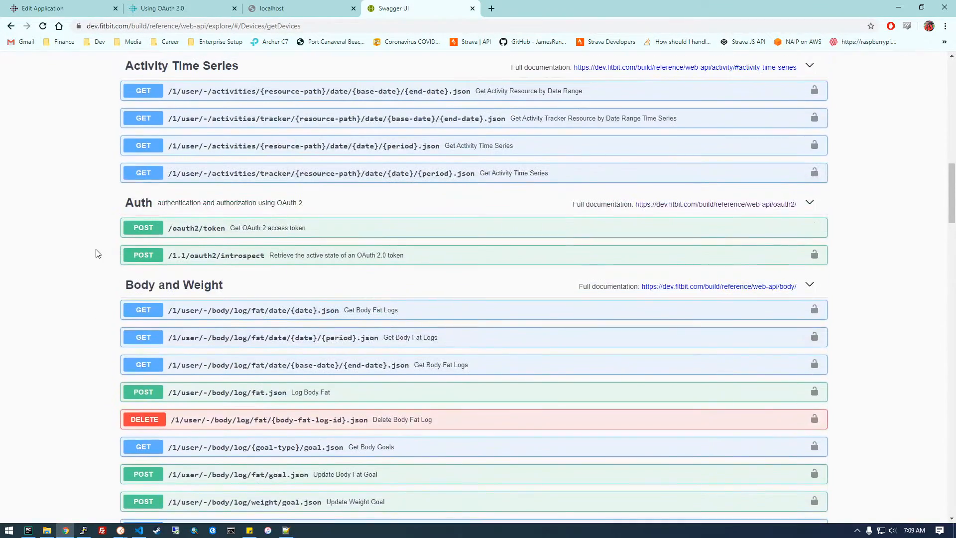
scroll(up, 3)
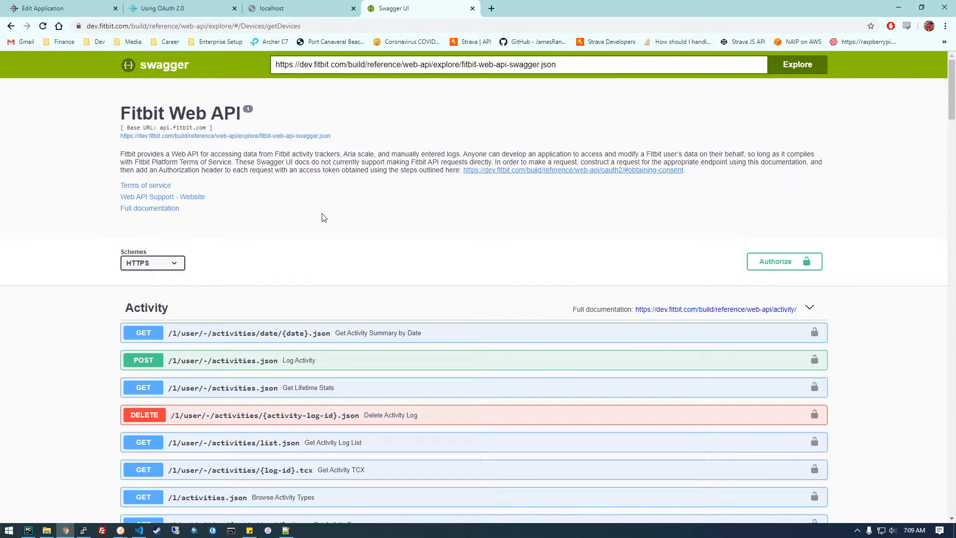
- Highlight the Refreshing Tokens note that access tokens last eight hours by default in the OAuth 2.0 guide
click(161, 8)
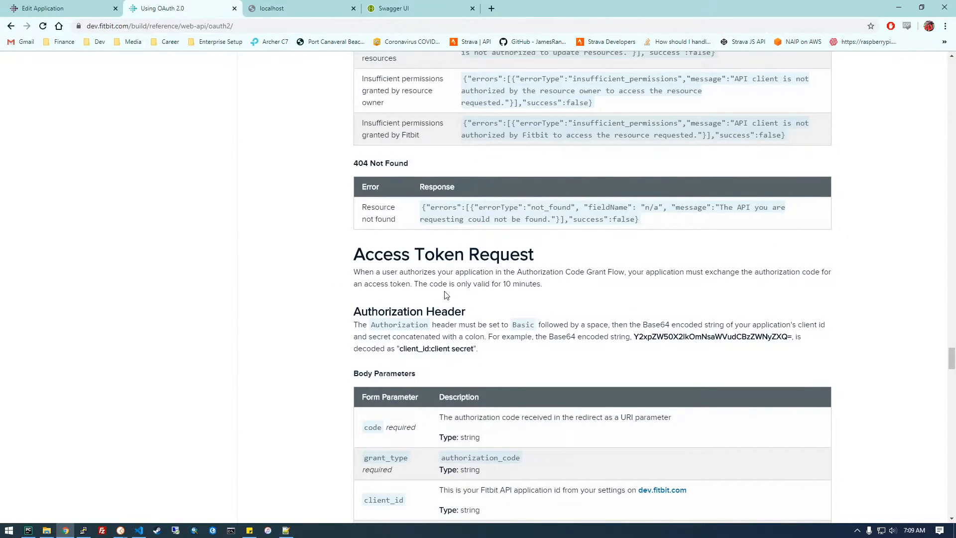
scroll(down, 3)
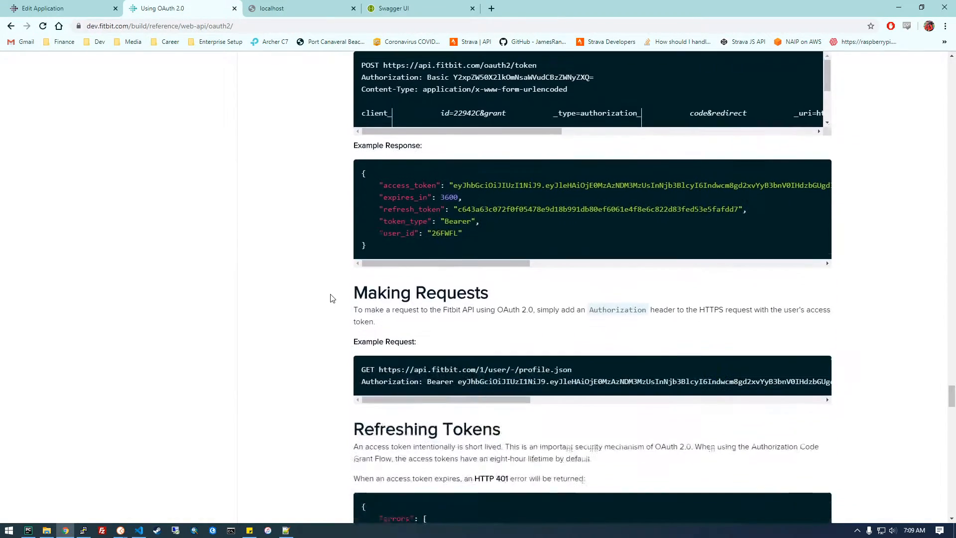
scroll(down, 3)
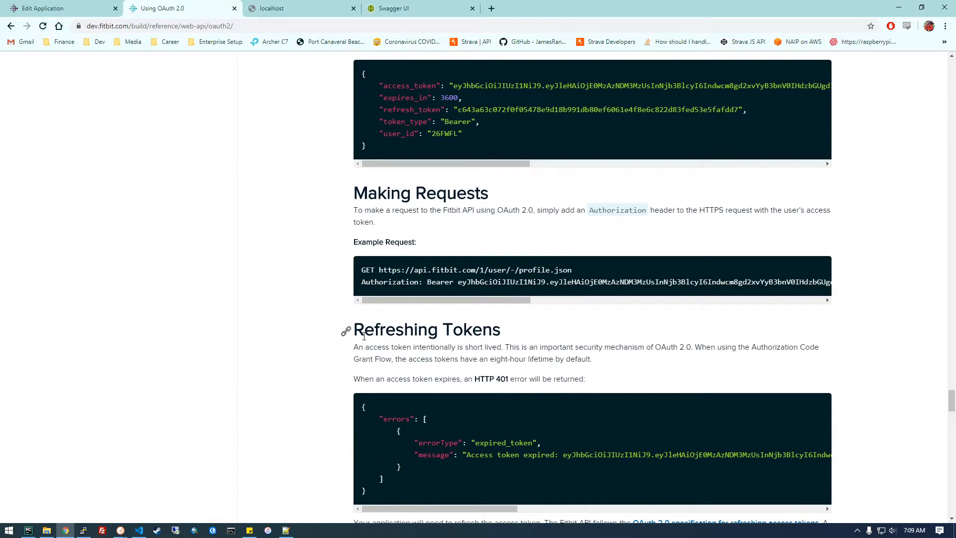
drag(354, 347, 615, 347)
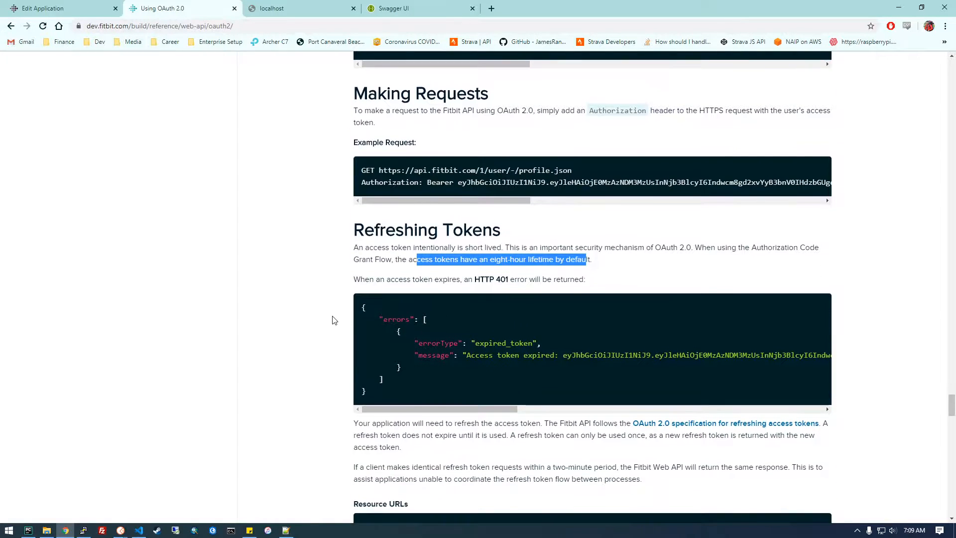
scroll(down, 3)
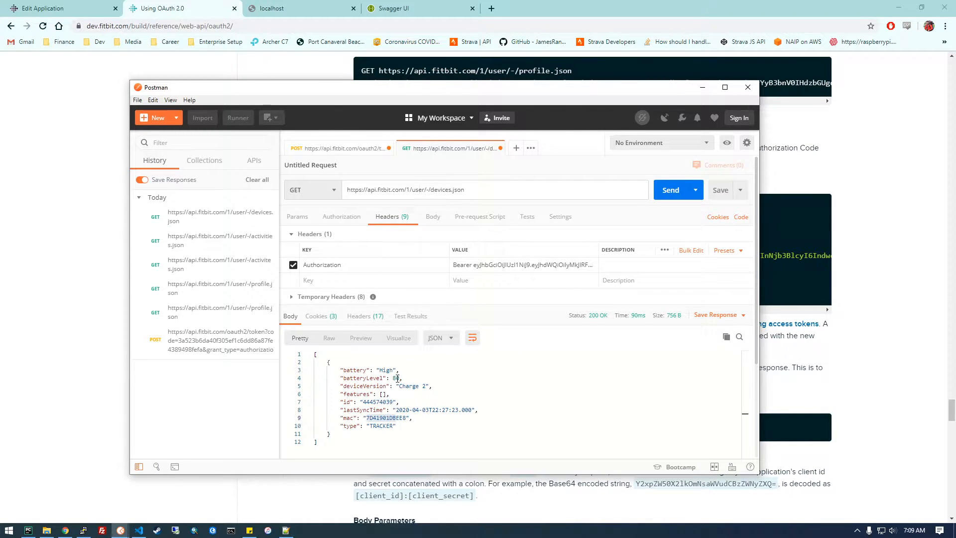
- Return to the POST oauth2/token response and select its refresh_token line, checking refresh parameters in the docs
click(724, 87)
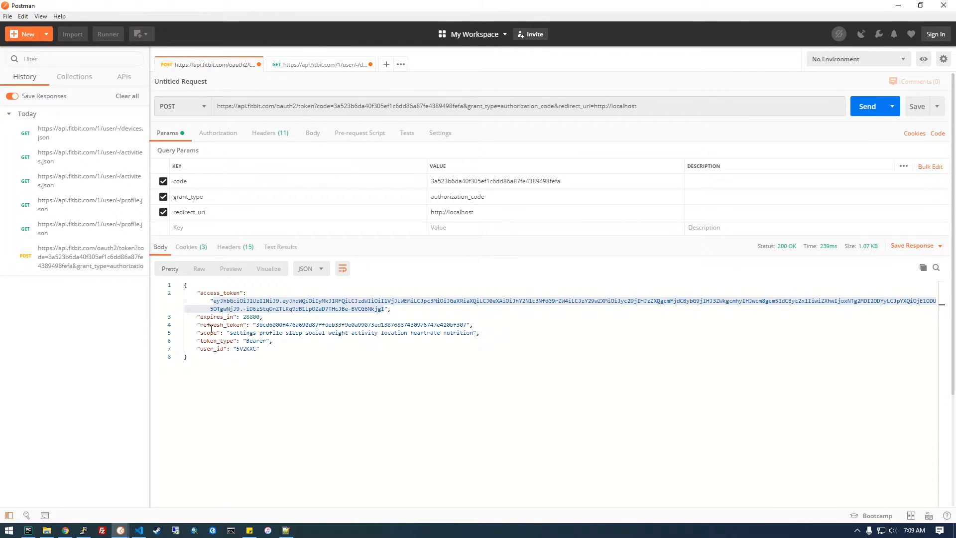
triple_click(336, 324)
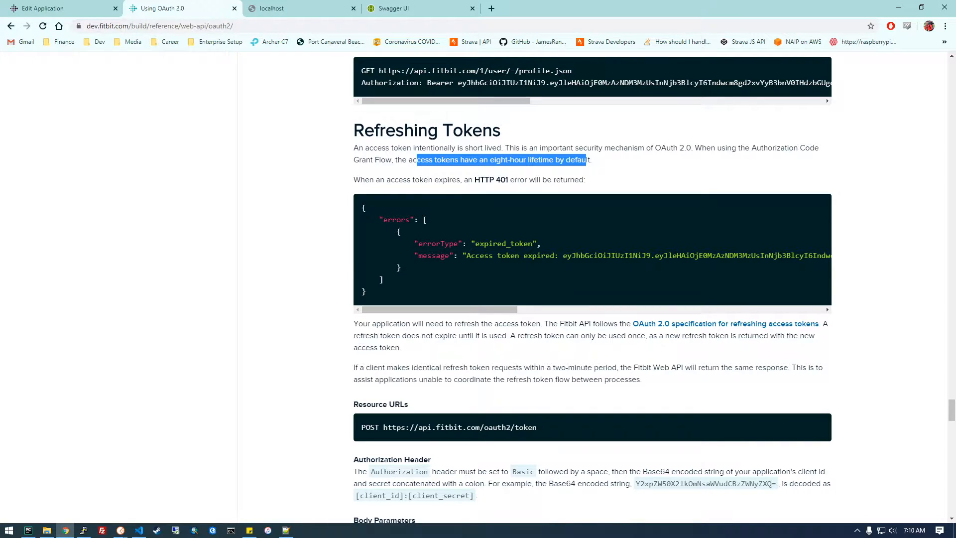
scroll(down, 3)
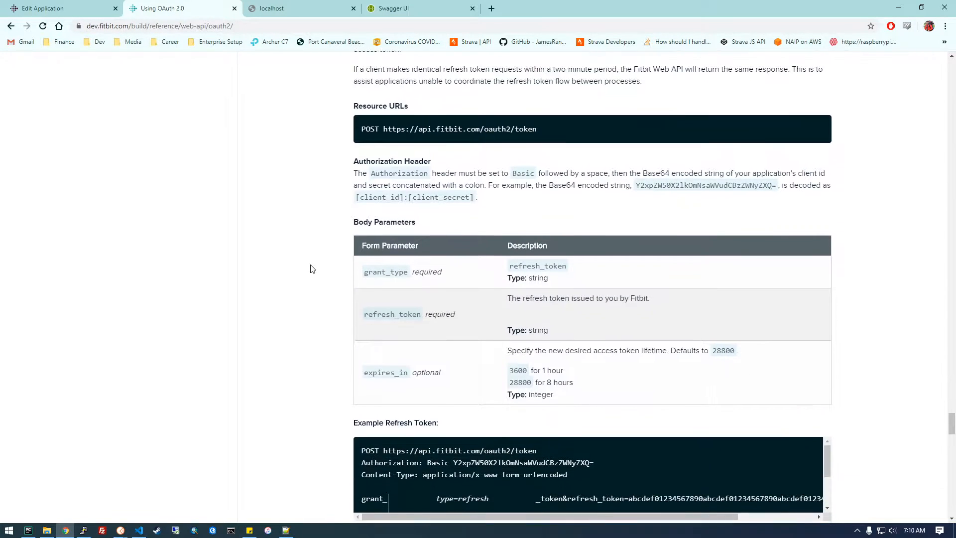
drag(391, 128, 525, 129)
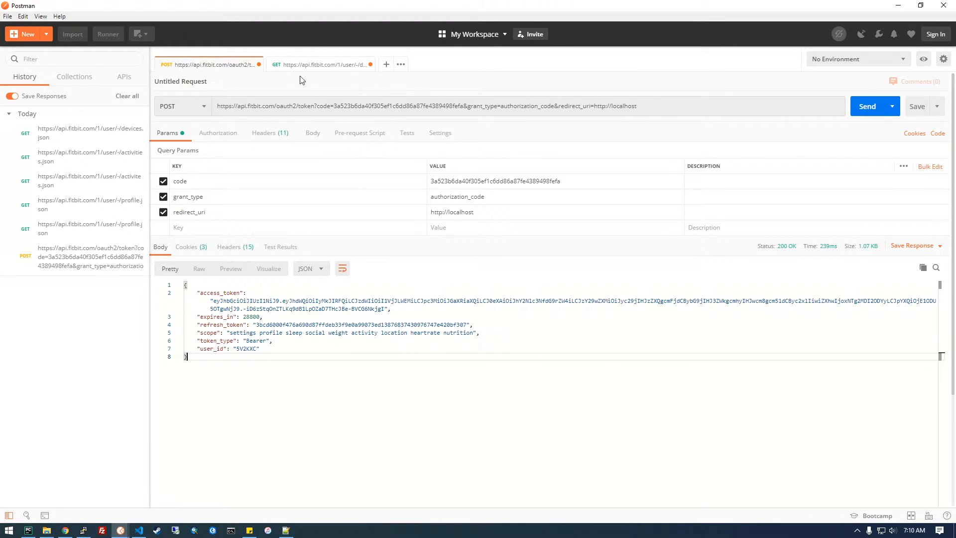
click(498, 64)
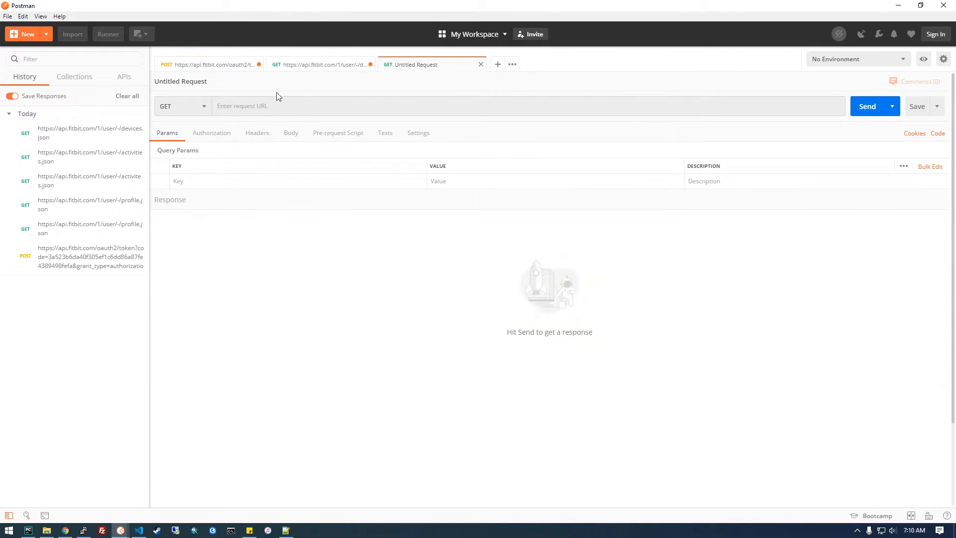
text(https://api.fitbit.com/oauth2/tok)
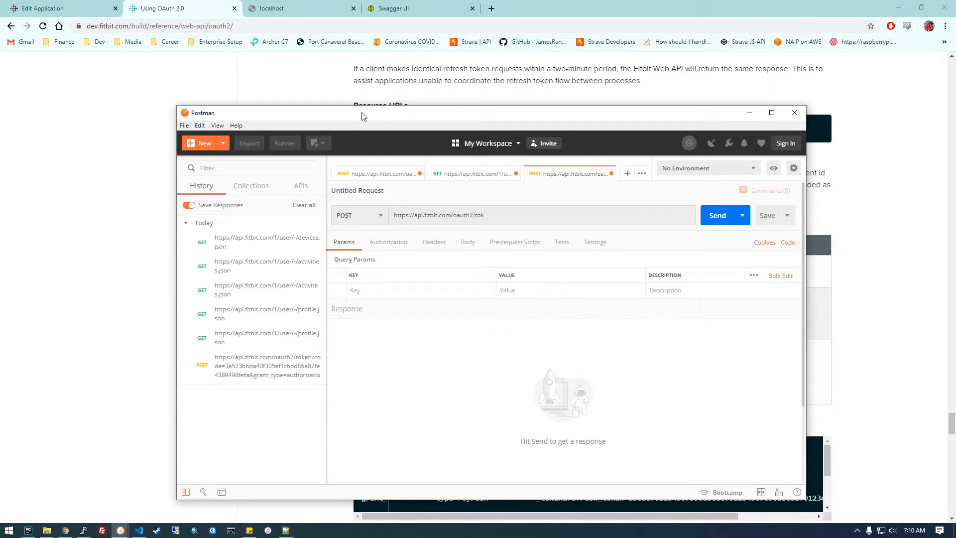
drag(362, 113, 304, 155)
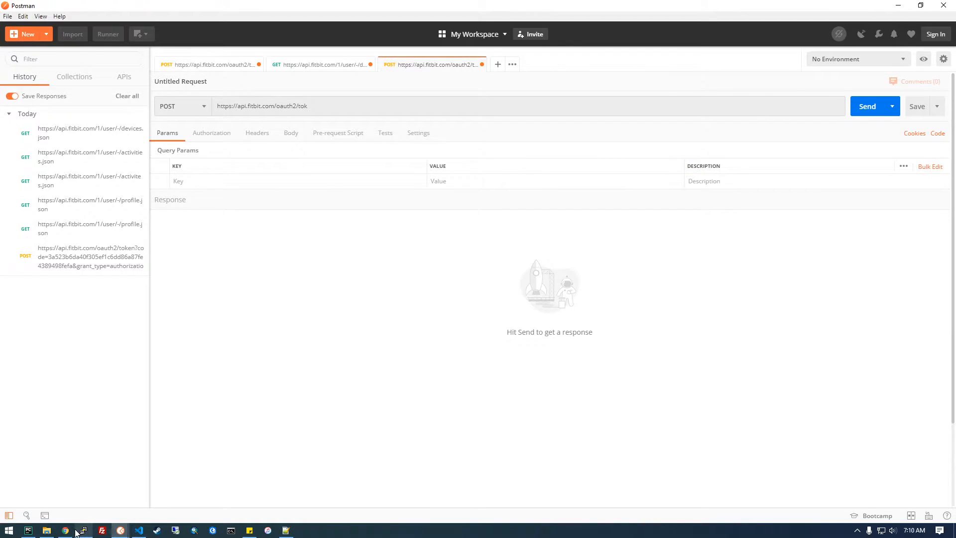
click(64, 530)
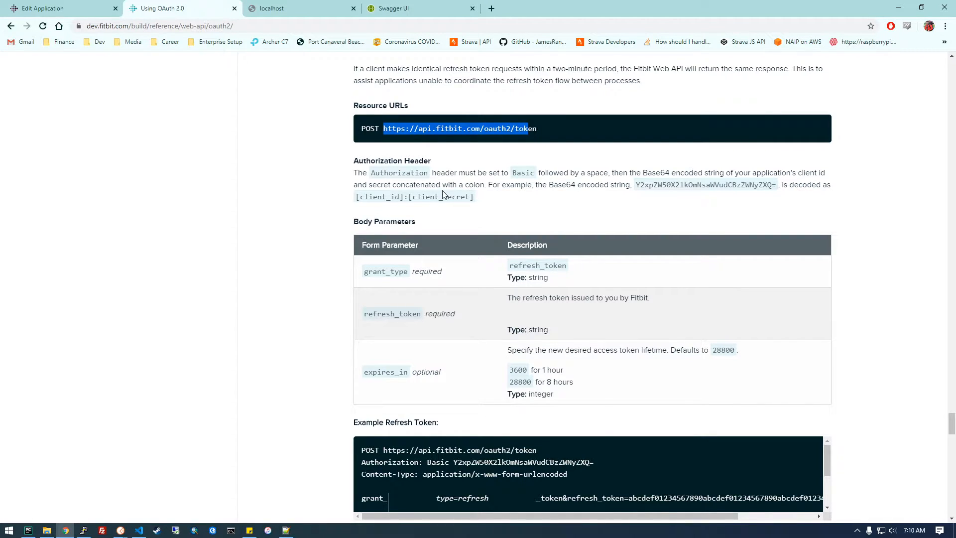
mouse_move(518, 175)
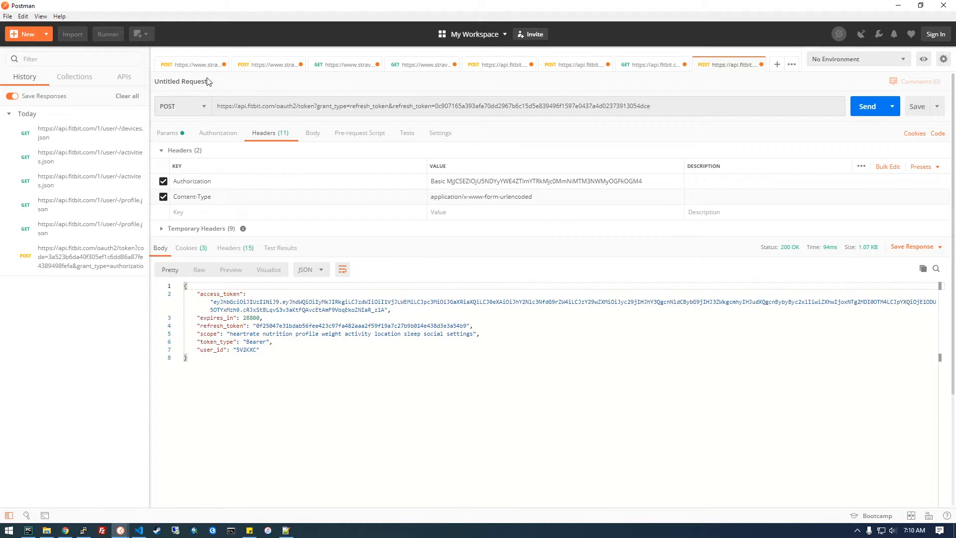
mouse_move(189, 458)
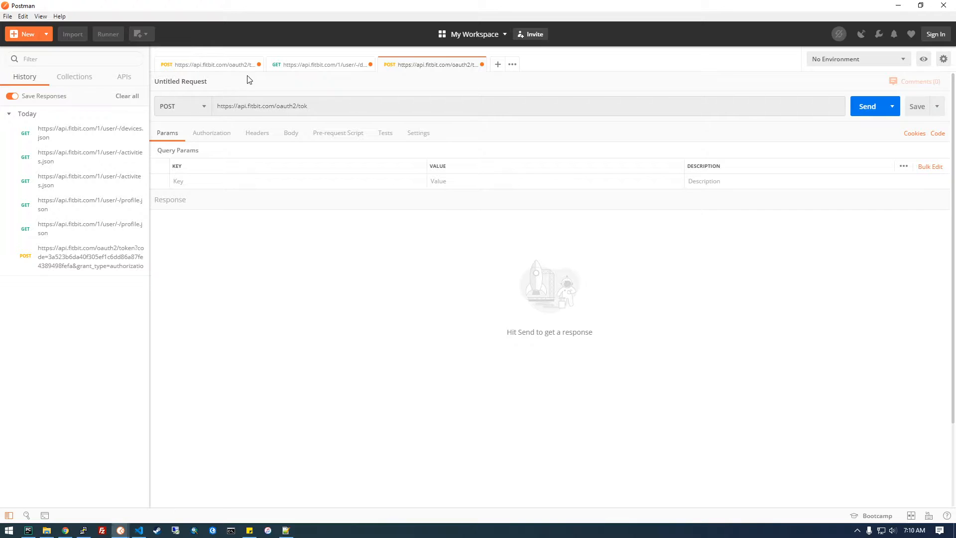
- Reuse the earlier request's Authorization header name, entering 'Authorization' on the new request
click(866, 107)
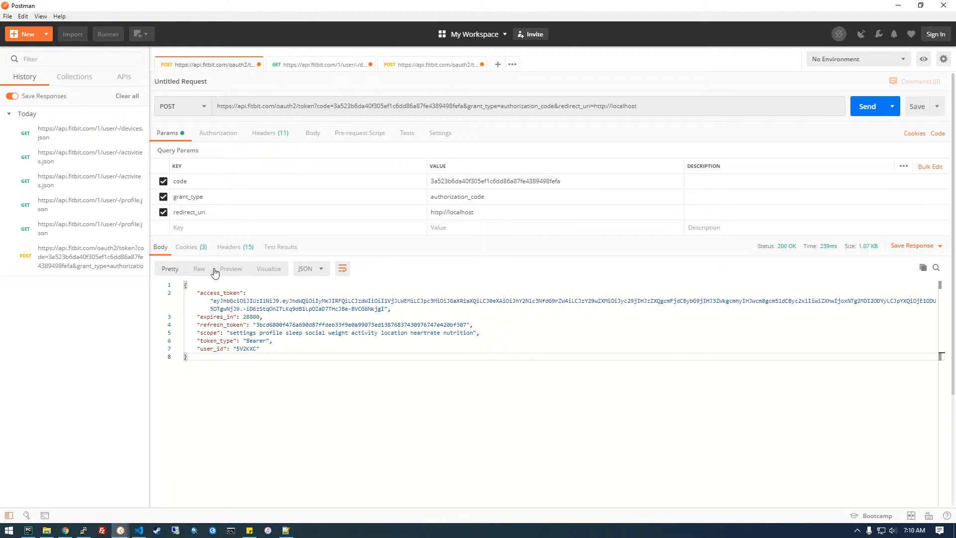
click(263, 133)
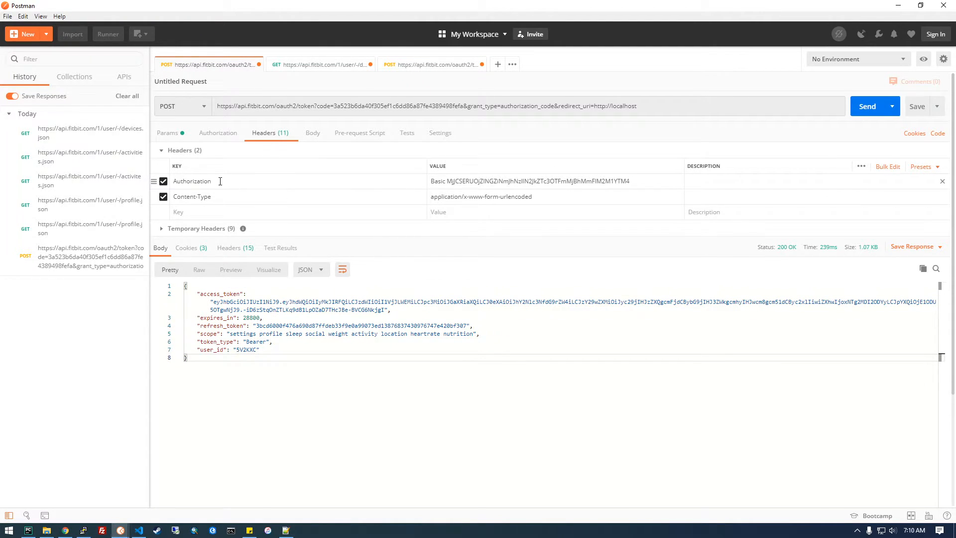
right_click(192, 180)
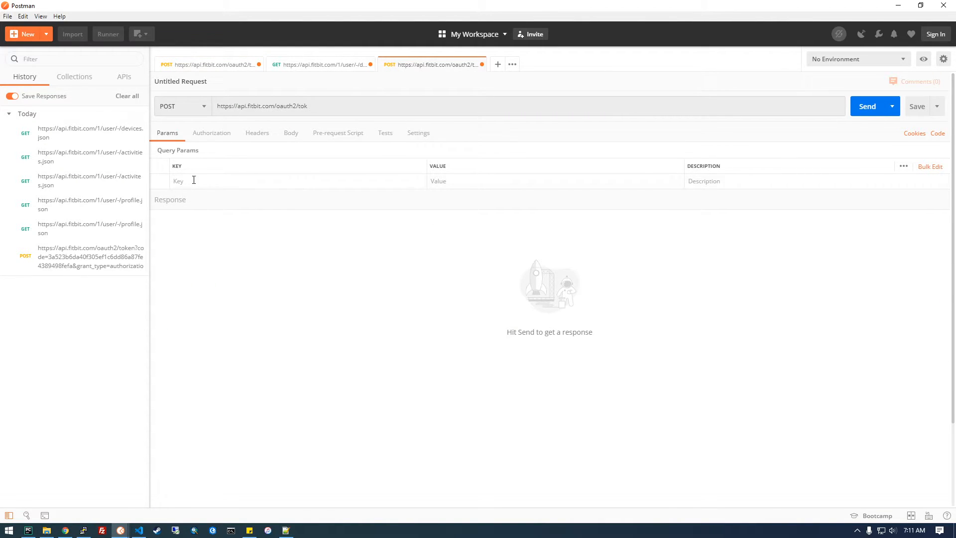
text(Authorization)
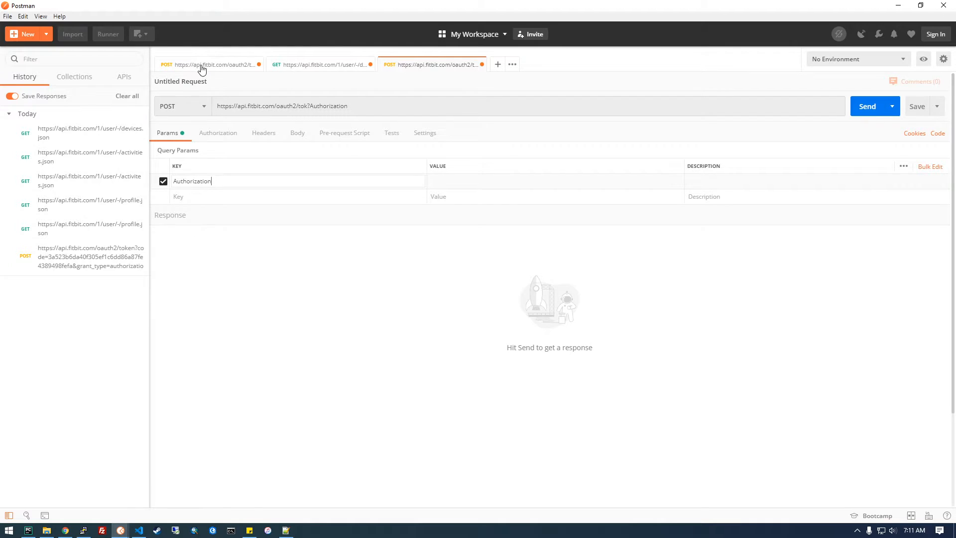
click(866, 105)
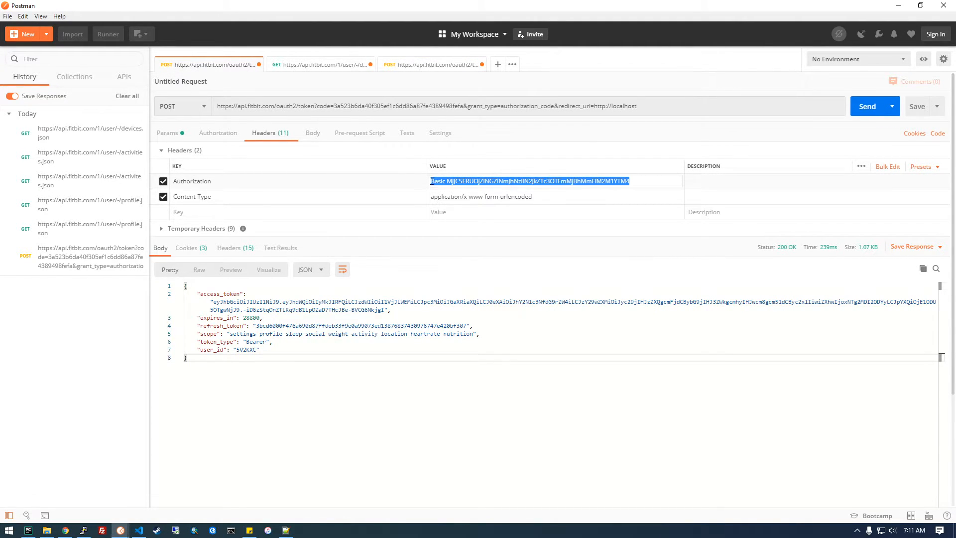
mouse_move(378, 145)
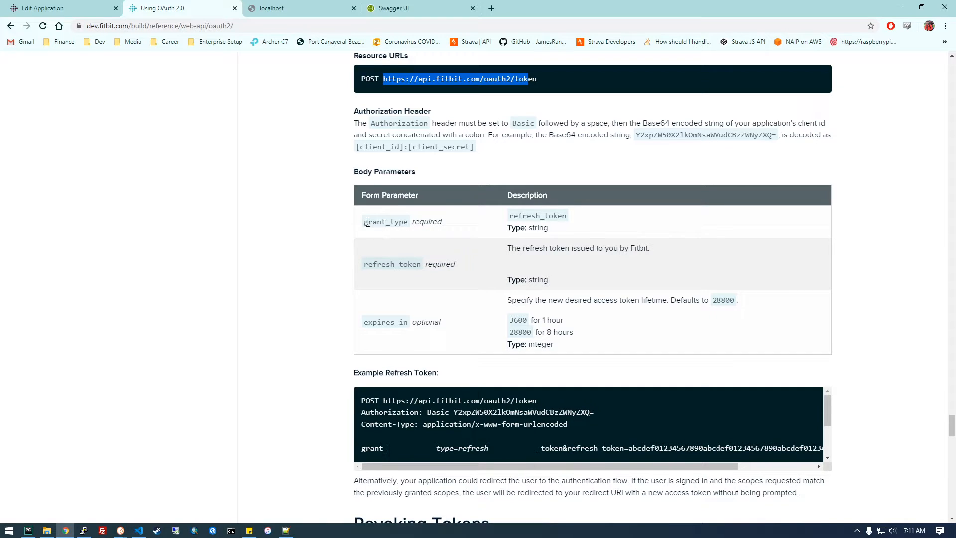
- Copy the grant_type name and clear the stray Authorization query parameter and its Basic value
right_click(385, 221)
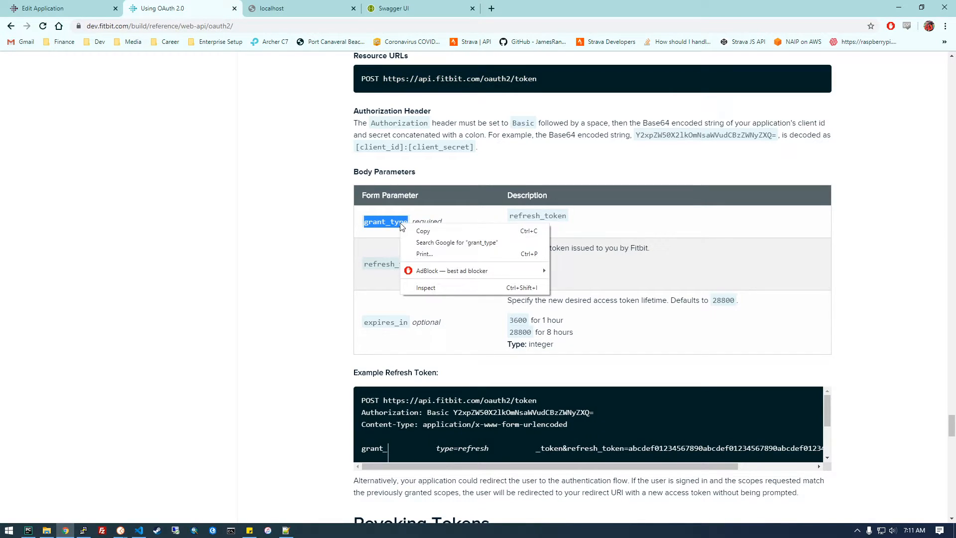
click(407, 238)
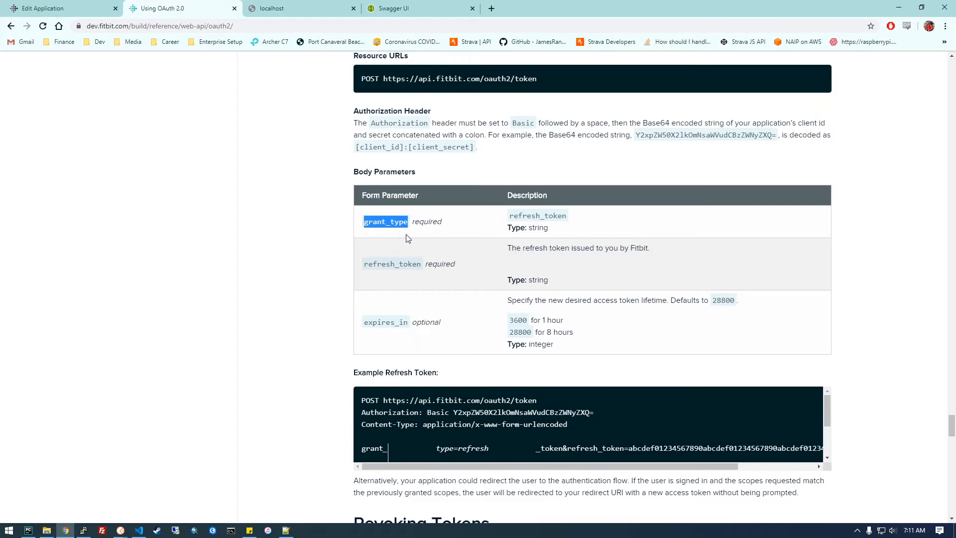
mouse_move(291, 375)
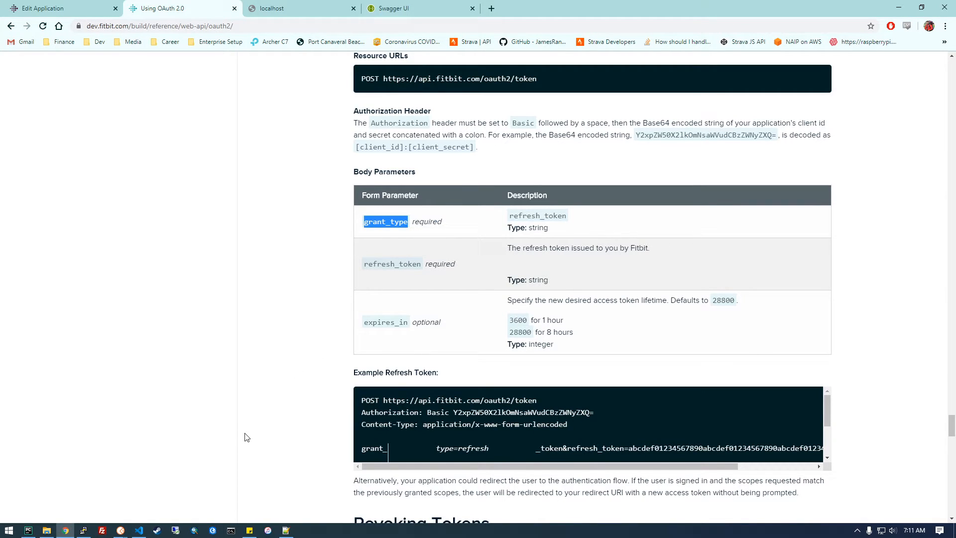
mouse_move(163, 471)
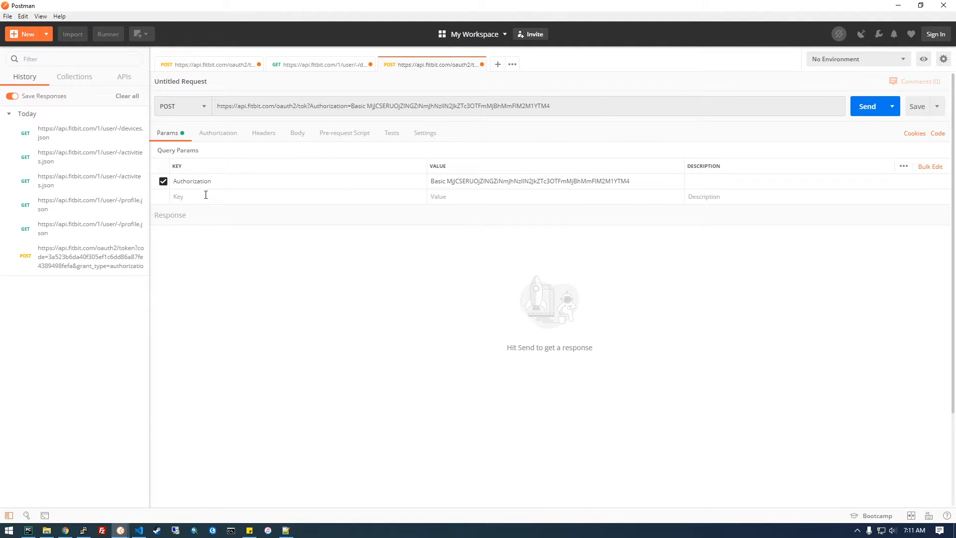
double_click(192, 181)
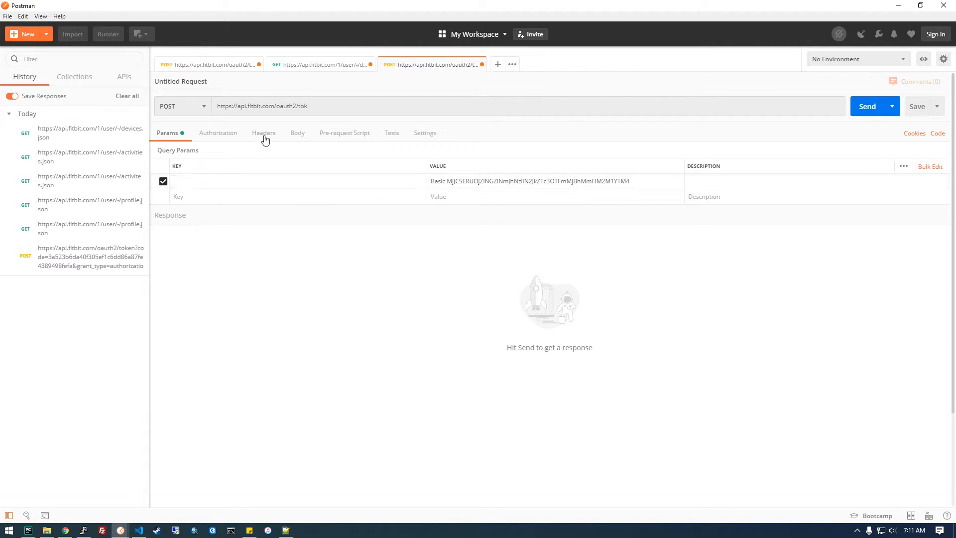
click(263, 132)
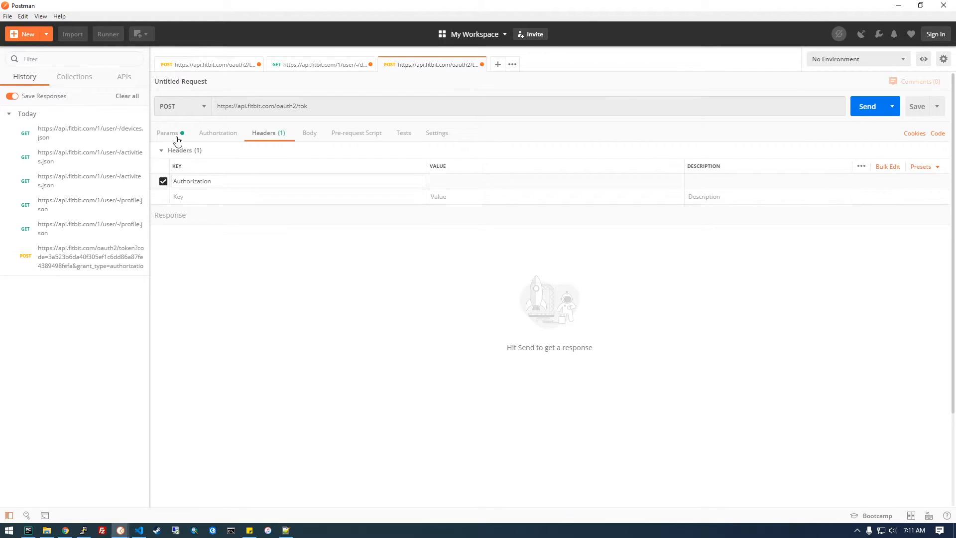
click(167, 132)
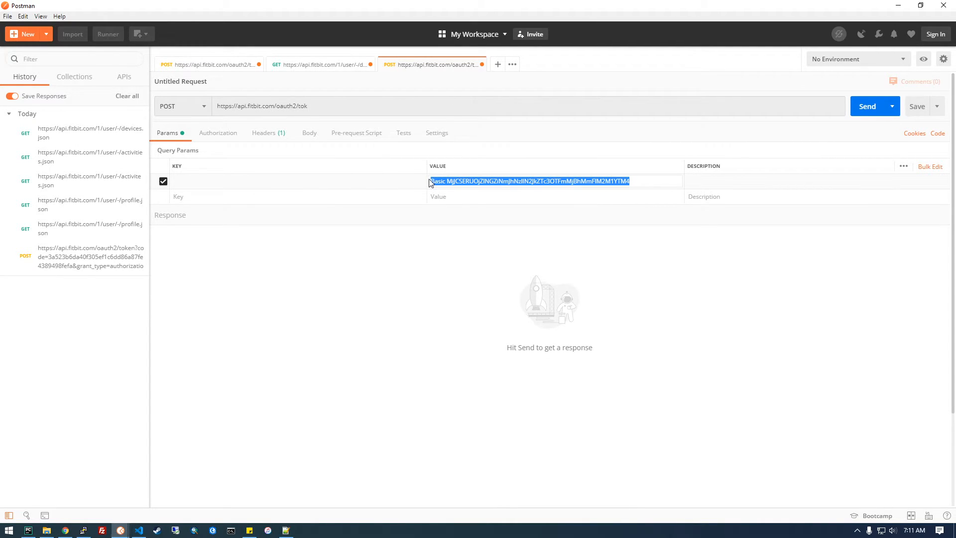
click(263, 132)
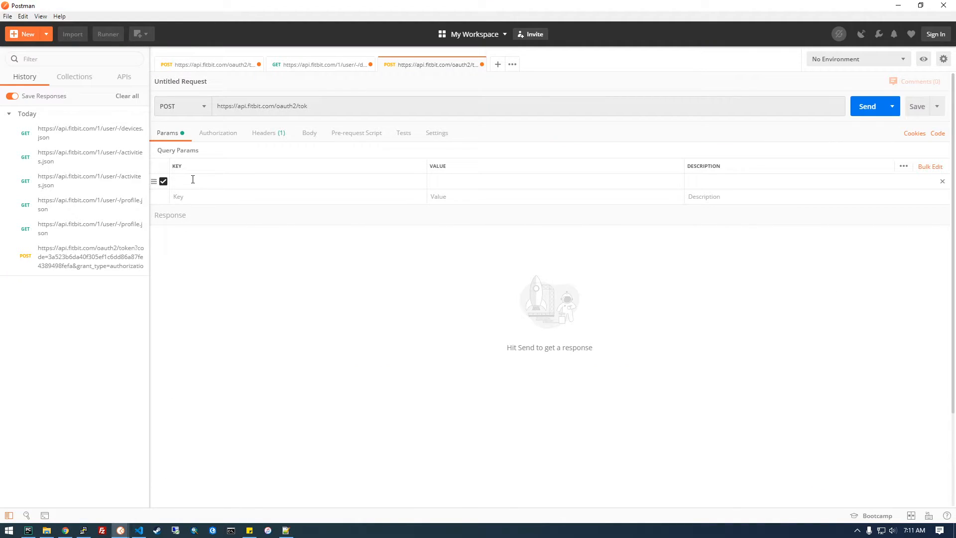
- Add grant_type = refresh_token and a refresh_token parameter holding the earlier response's token
text(grant_type)
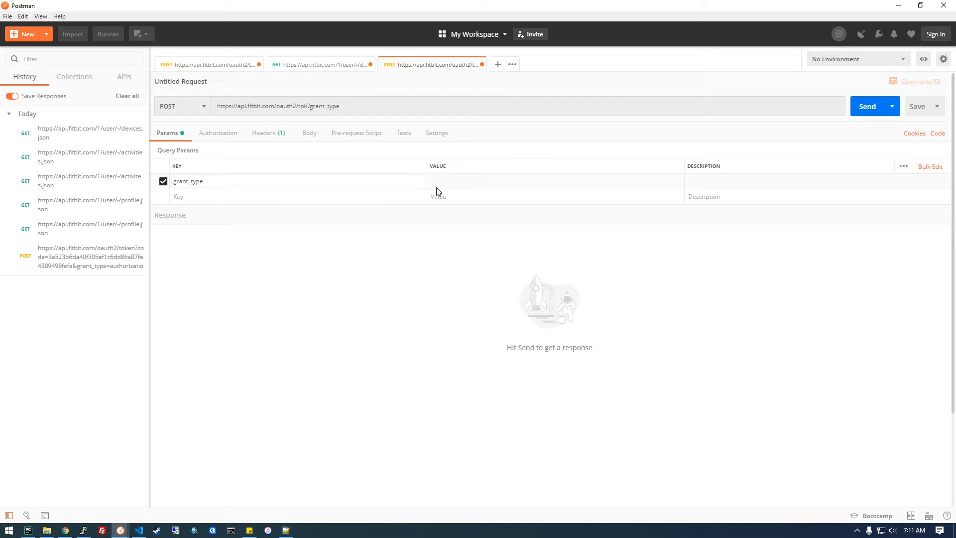
text(refresh_token&refresh_token)
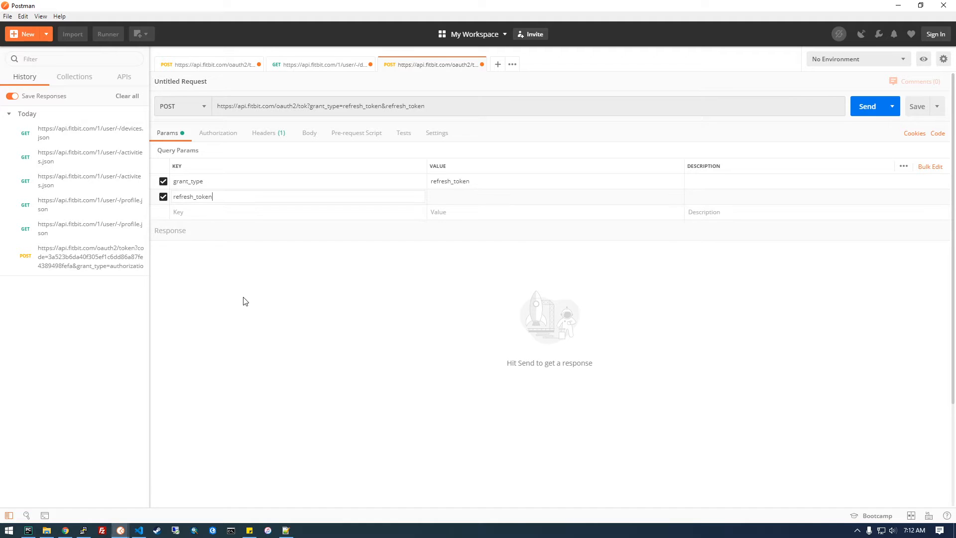
click(322, 64)
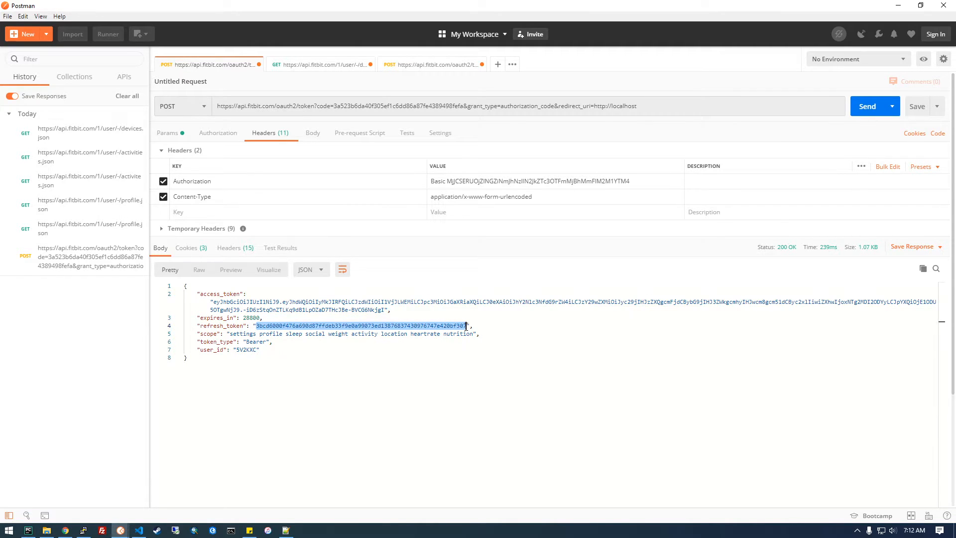
click(430, 64)
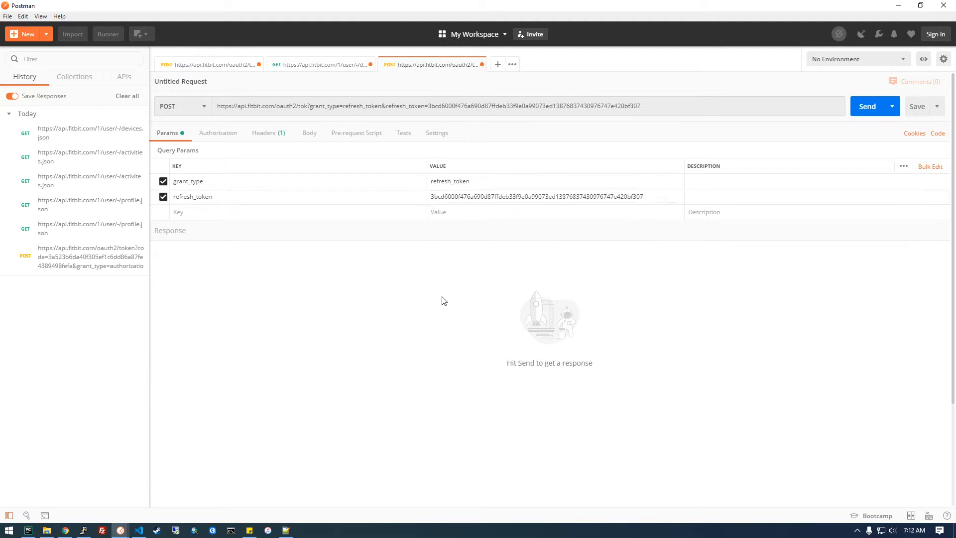
mouse_move(453, 238)
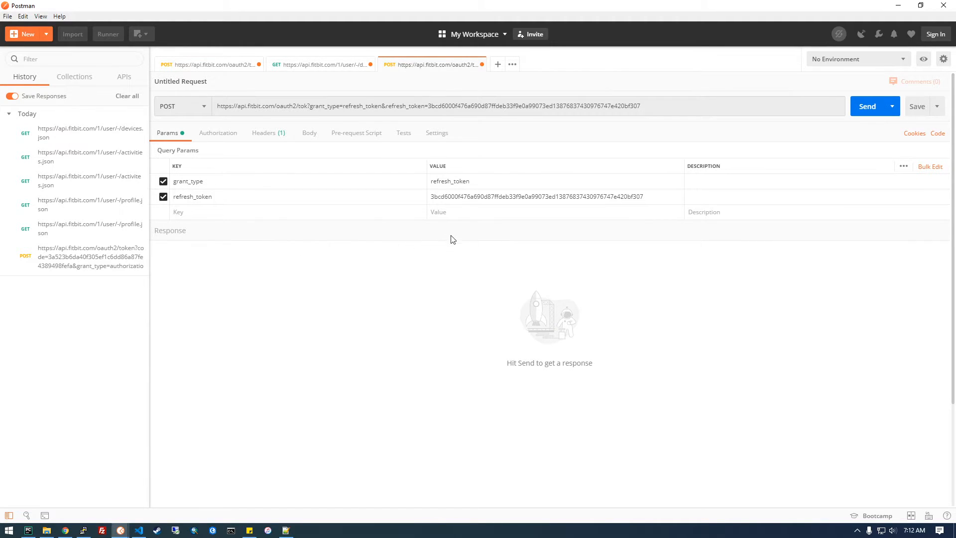
mouse_move(283, 230)
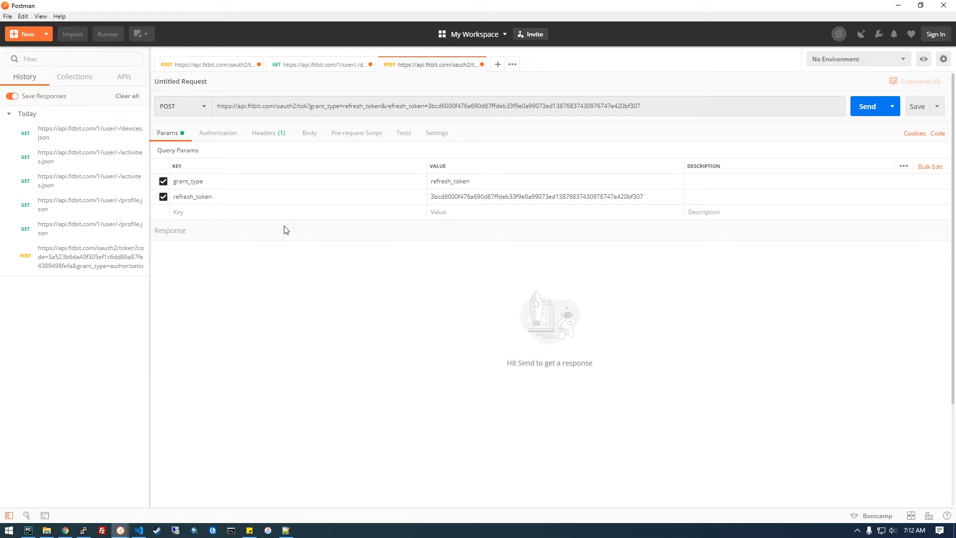
click(65, 529)
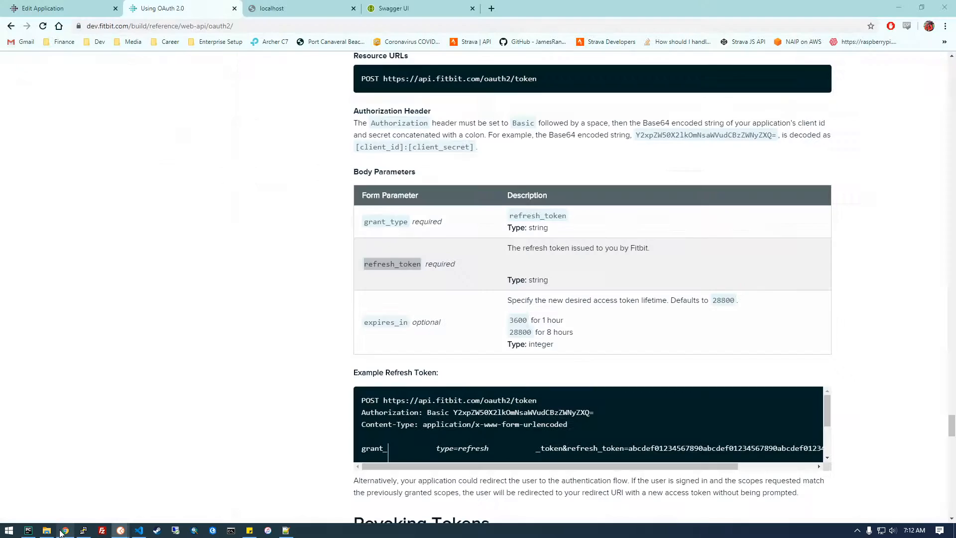
double_click(393, 263)
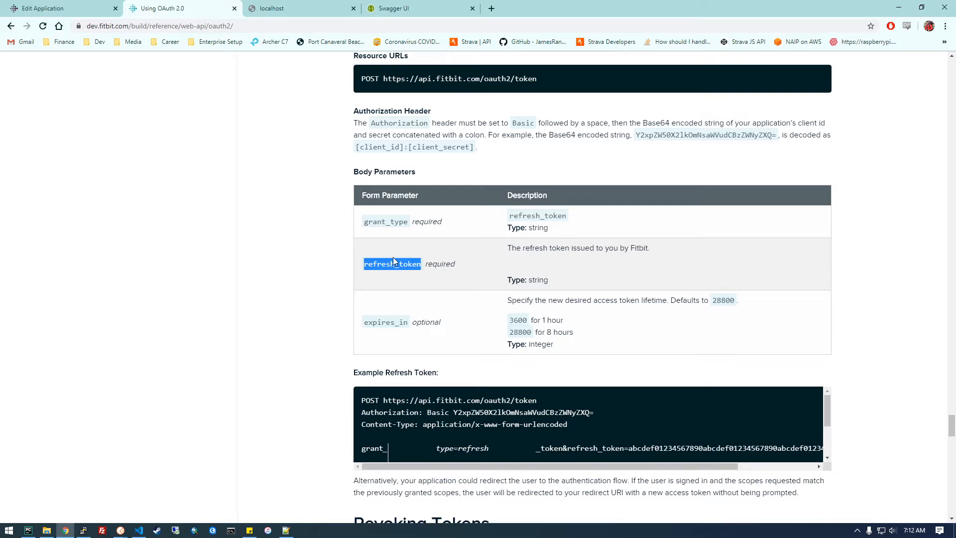
mouse_move(374, 225)
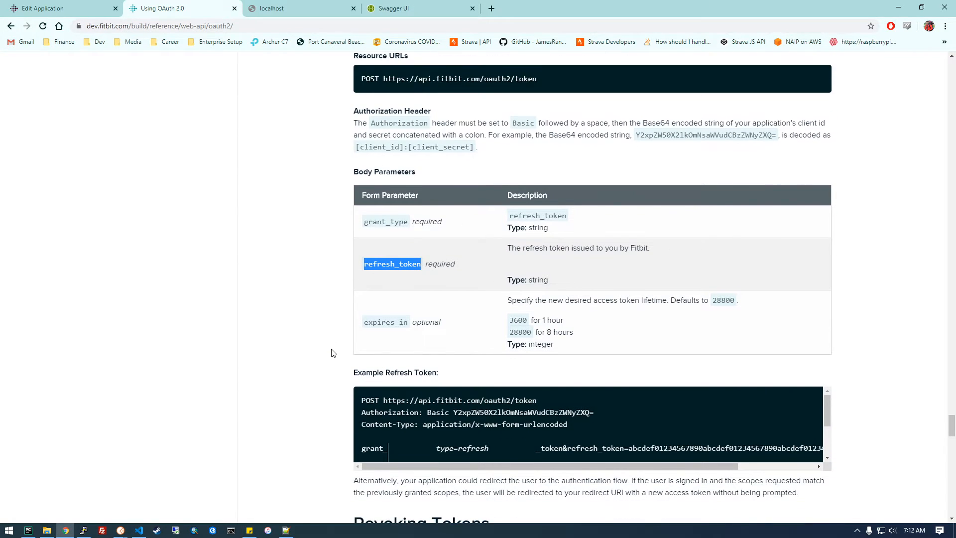
scroll(down, 3)
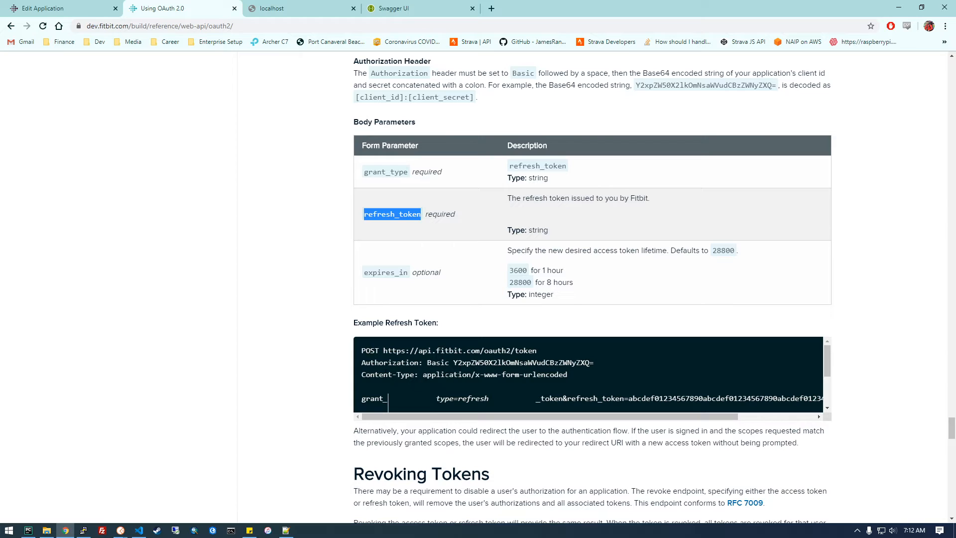
scroll(up, 3)
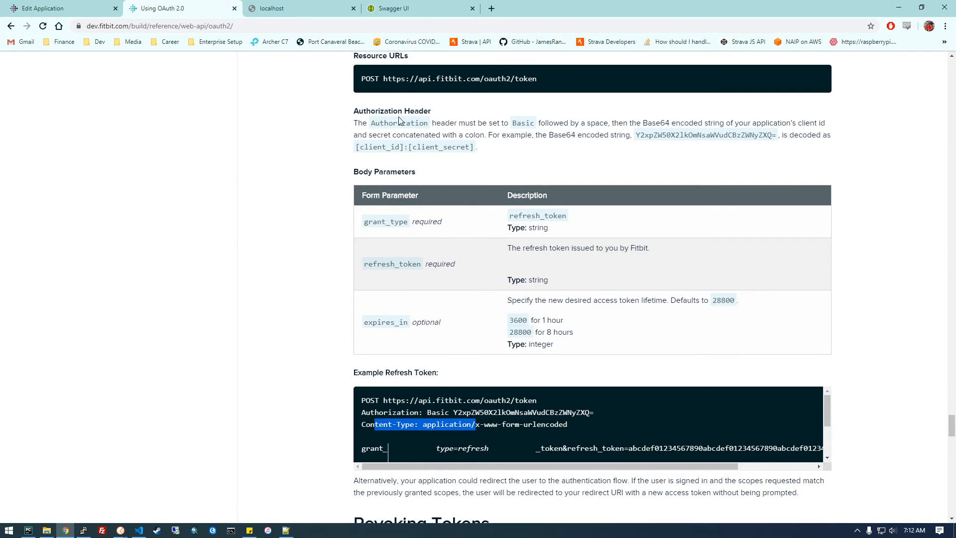
scroll(down, 3)
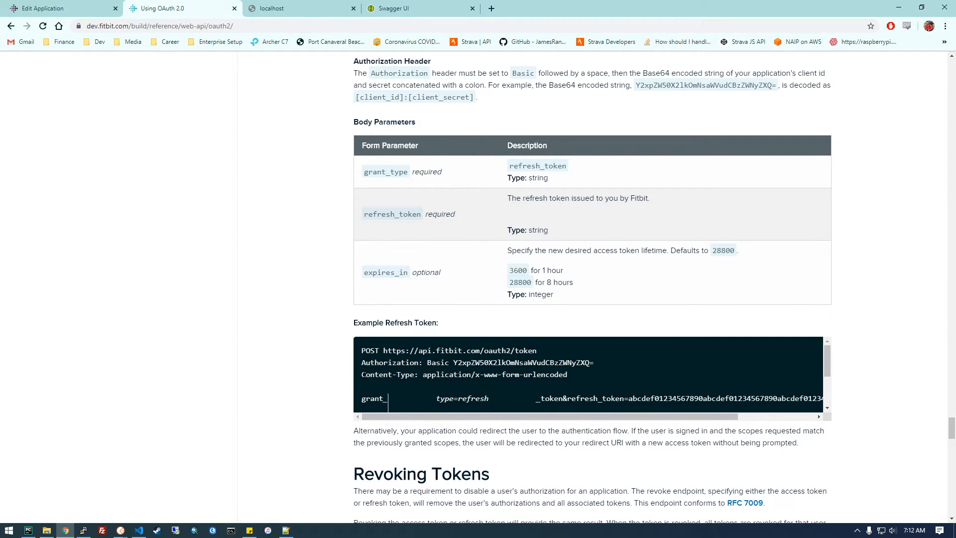
right_click(389, 374)
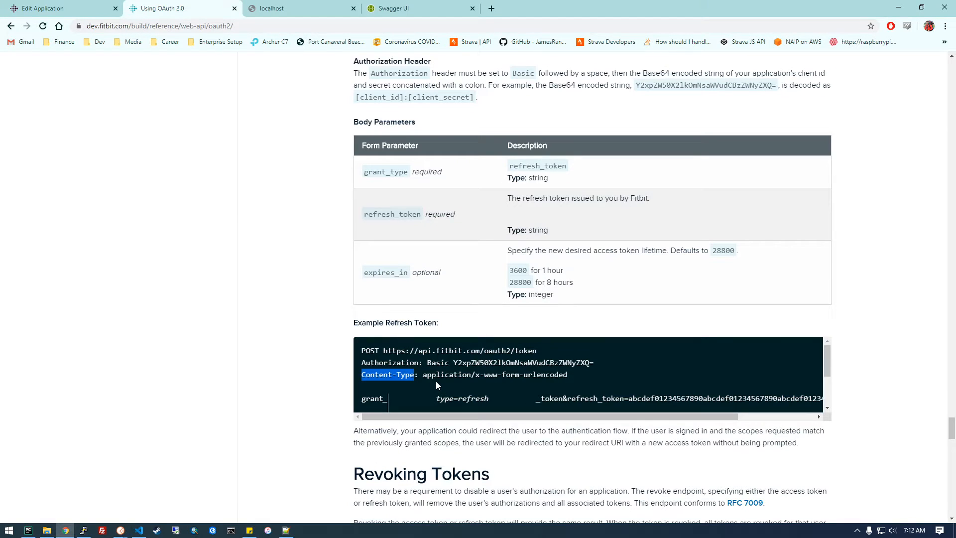
drag(416, 375, 567, 374)
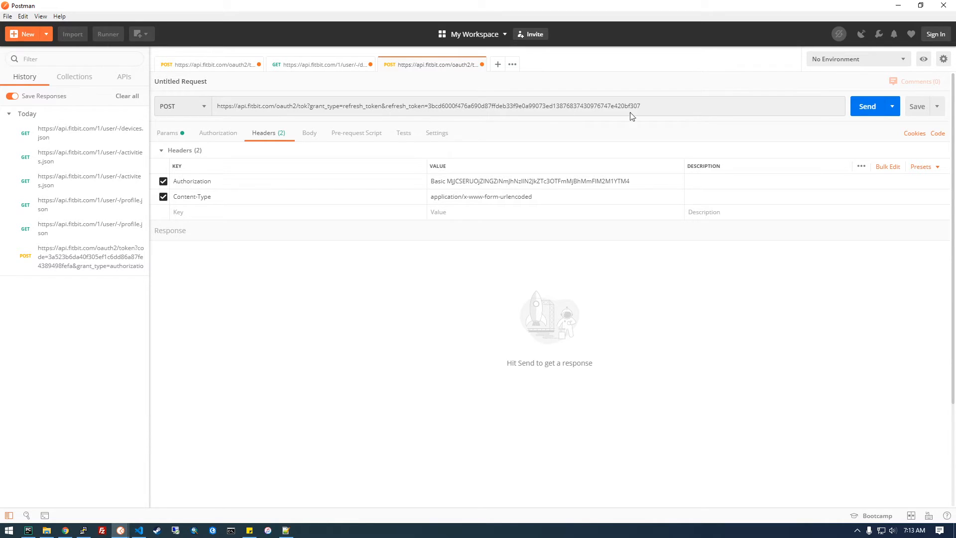
- Send the refresh-token POST to the oauth2/tok URL and view the 404 Not Found response
click(866, 107)
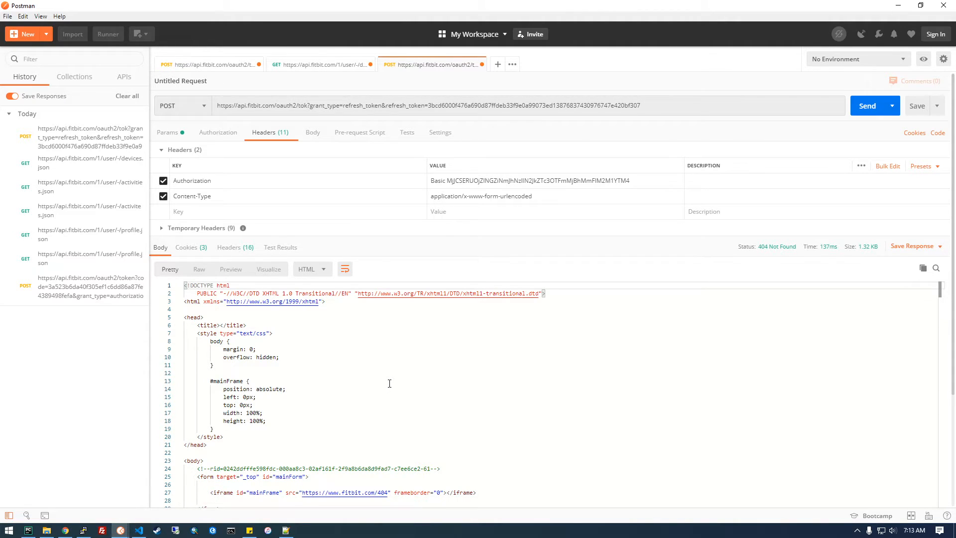
click(168, 132)
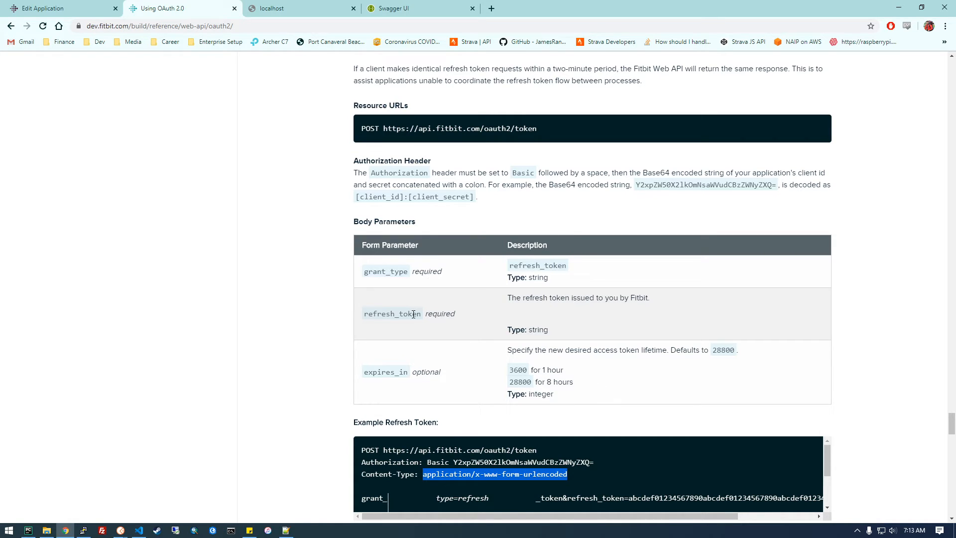
- Scroll to the Example Refresh Token request showing the grant_type/refresh_token body line
scroll(down, 3)
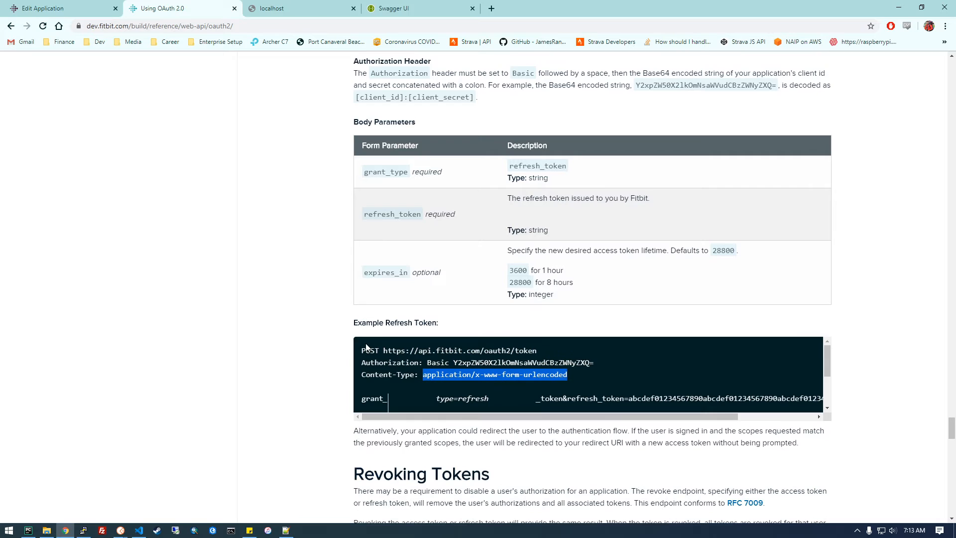
scroll(down, 3)
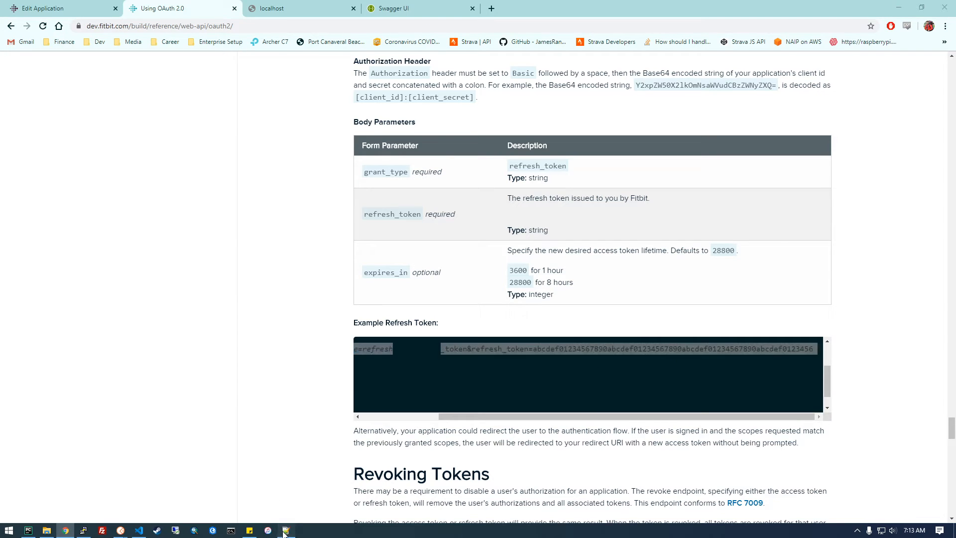
click(285, 530)
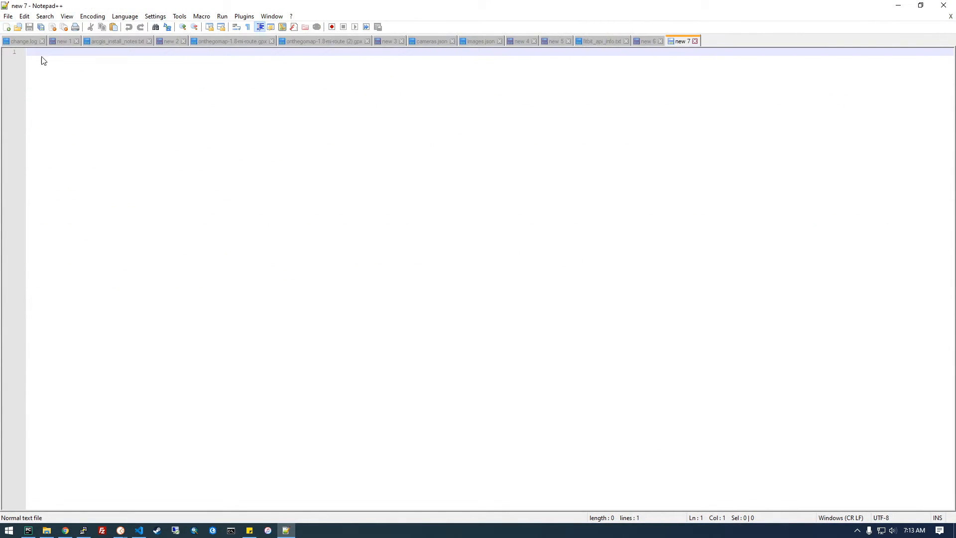
text(grant_type=refresh_token&refresh_token=abcdef01234567890abcdef01234567890abcdef01234567890abcdef0123456)
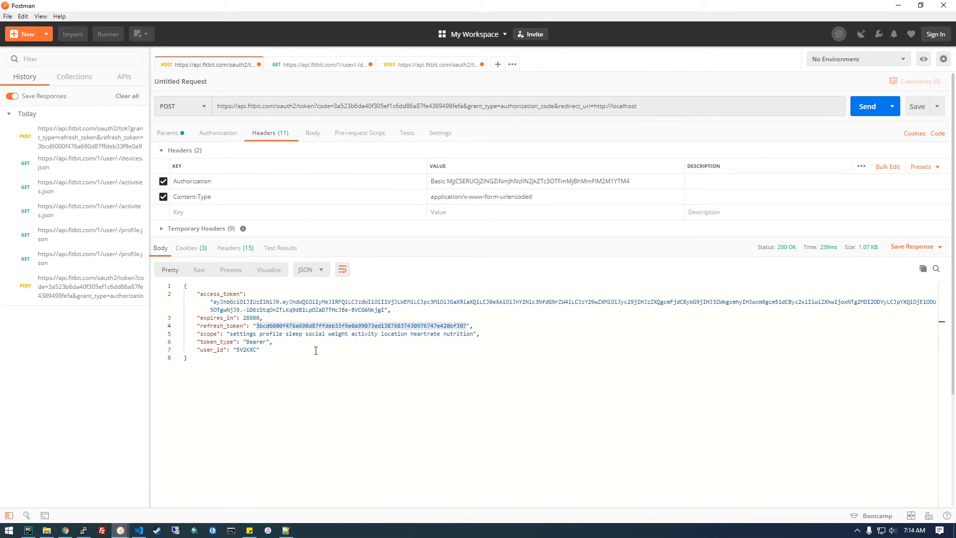
mouse_move(411, 200)
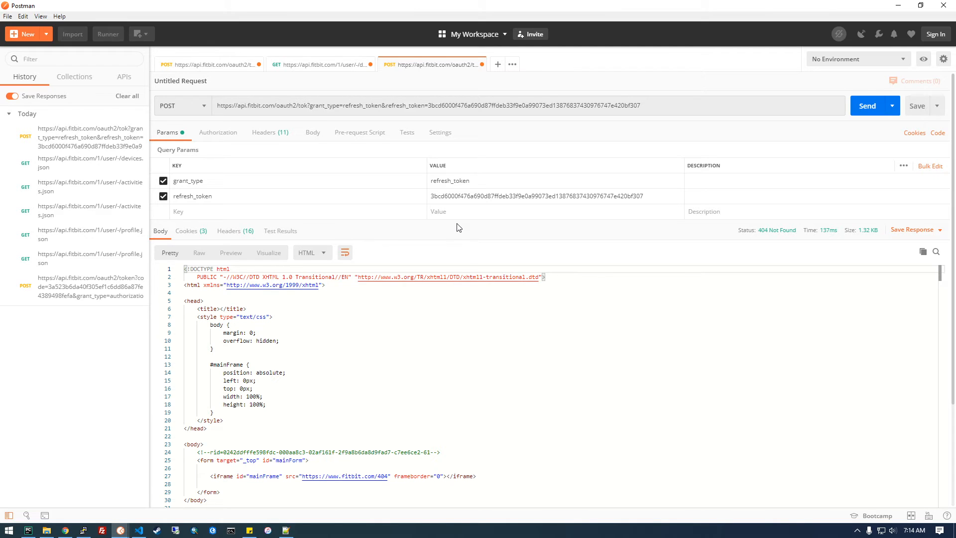
mouse_move(401, 352)
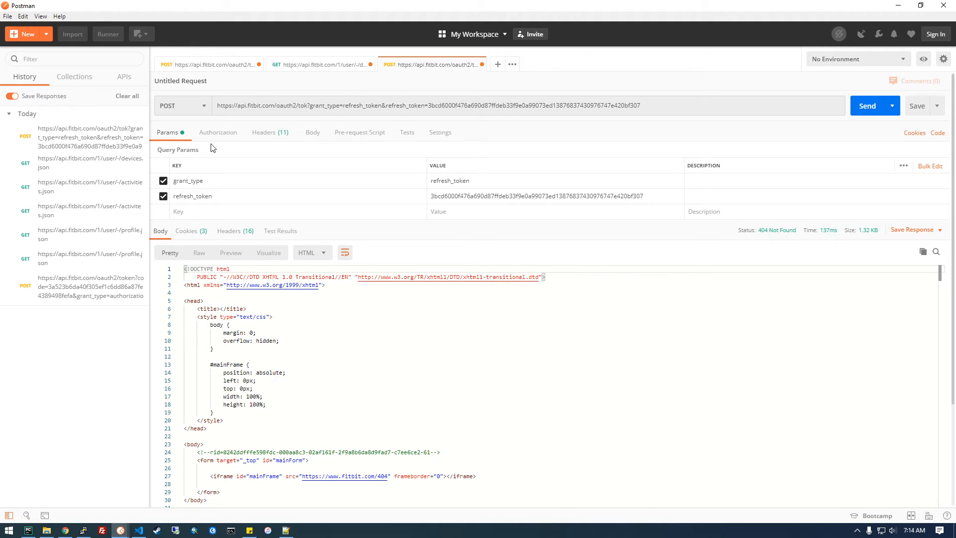
- Check the headers, correct 'tok' to 'token' in the URL and resend for 200 OK with new tokens
click(267, 133)
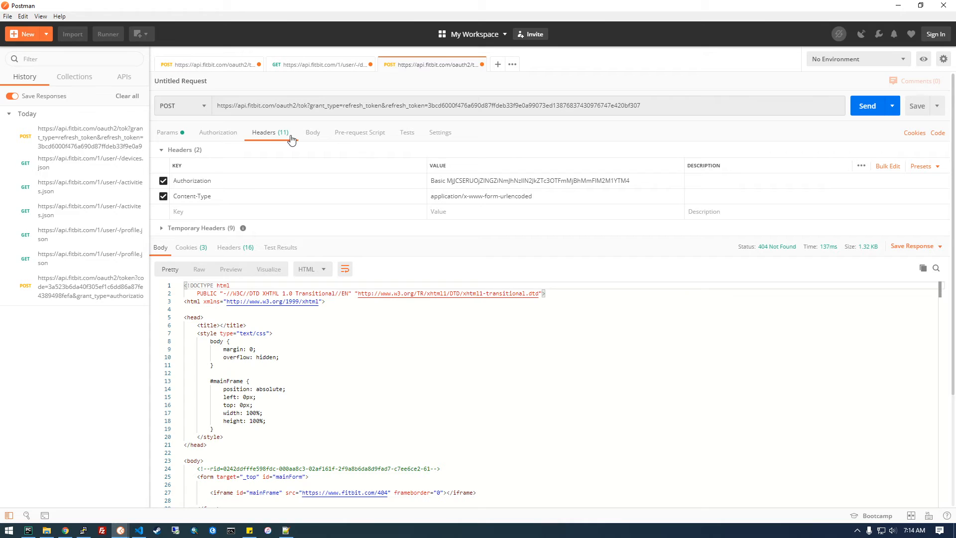
mouse_move(170, 136)
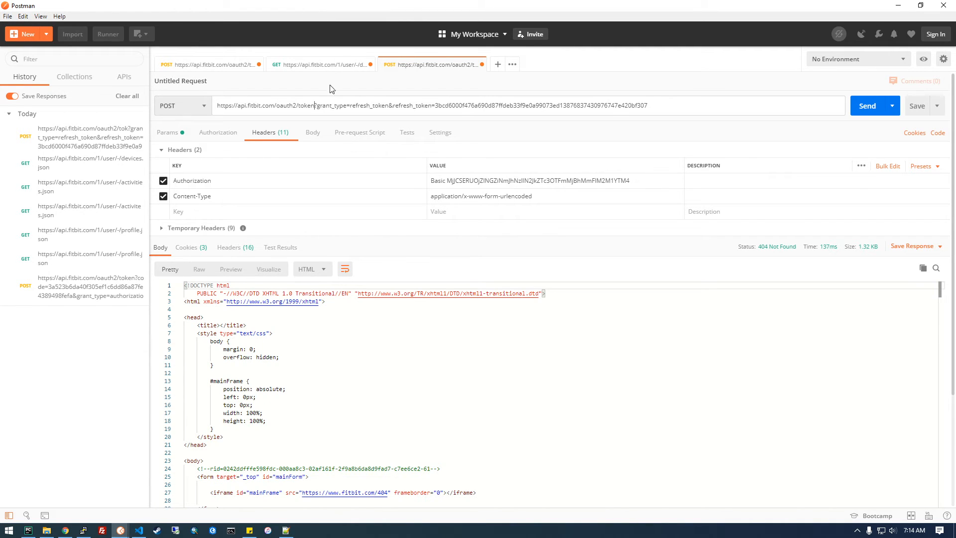
click(866, 106)
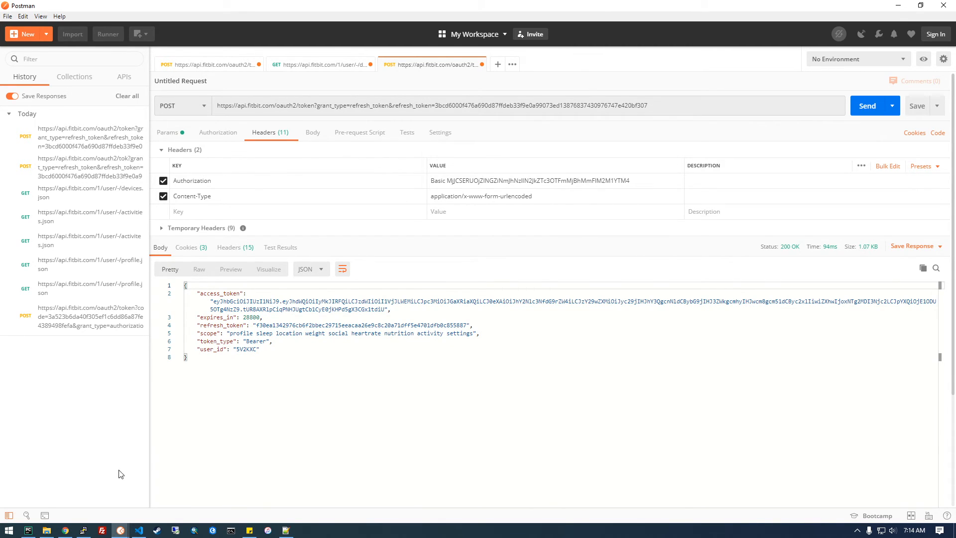
click(311, 105)
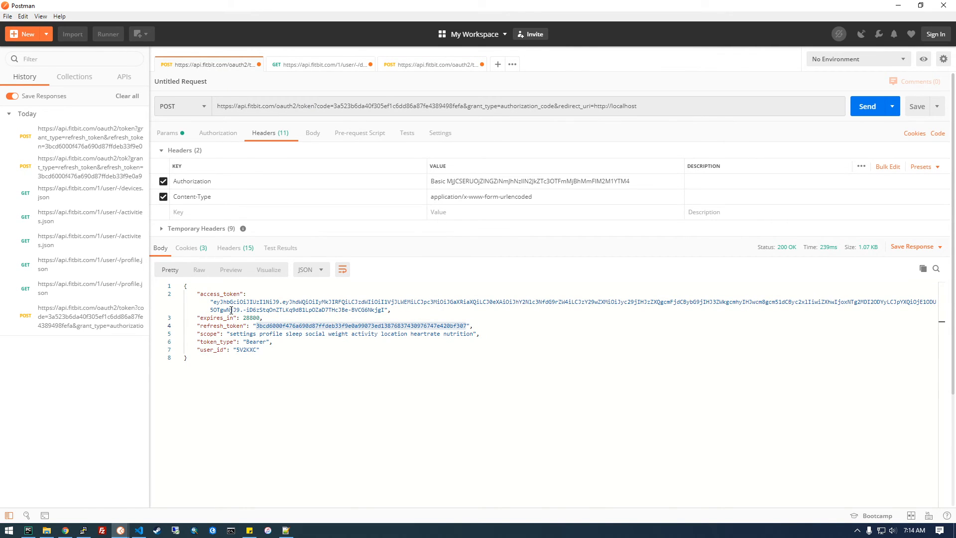
mouse_move(405, 66)
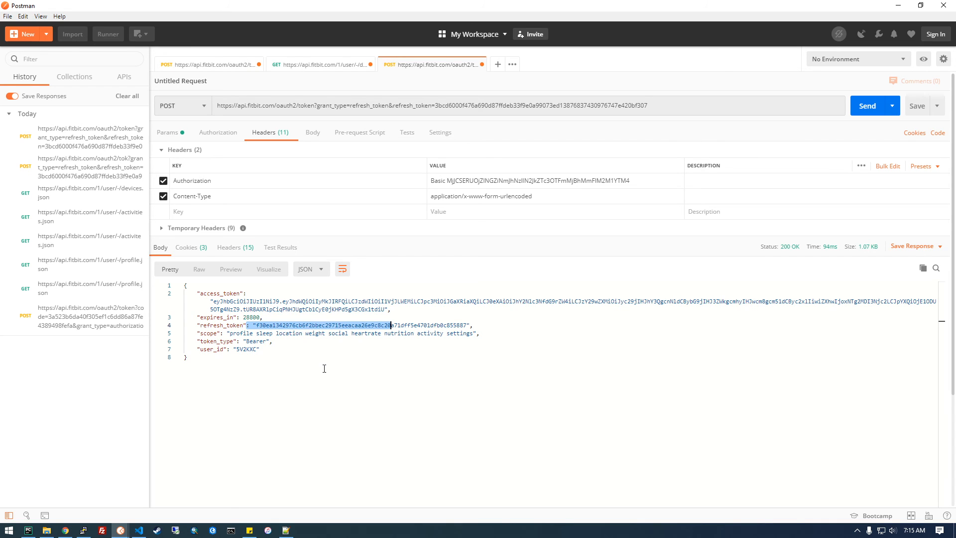
click(321, 64)
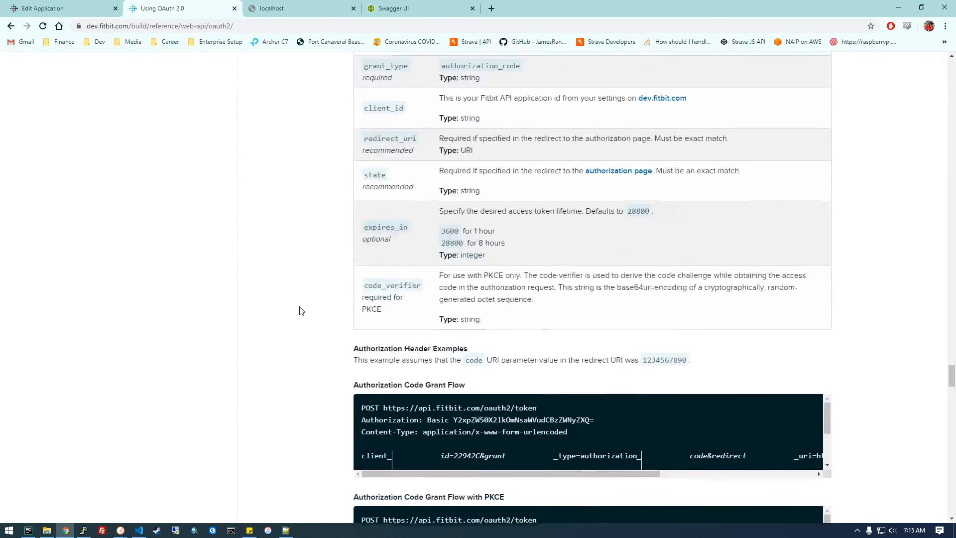
- Scroll the OAuth 2.0 guide to its top and select the Accessing the Fitbit API heading
scroll(down, 3)
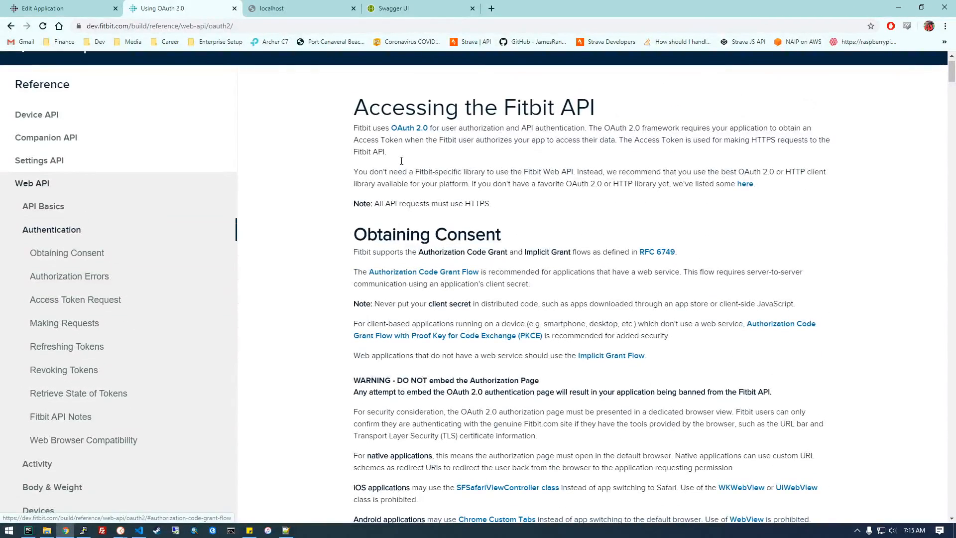
drag(352, 107, 576, 107)
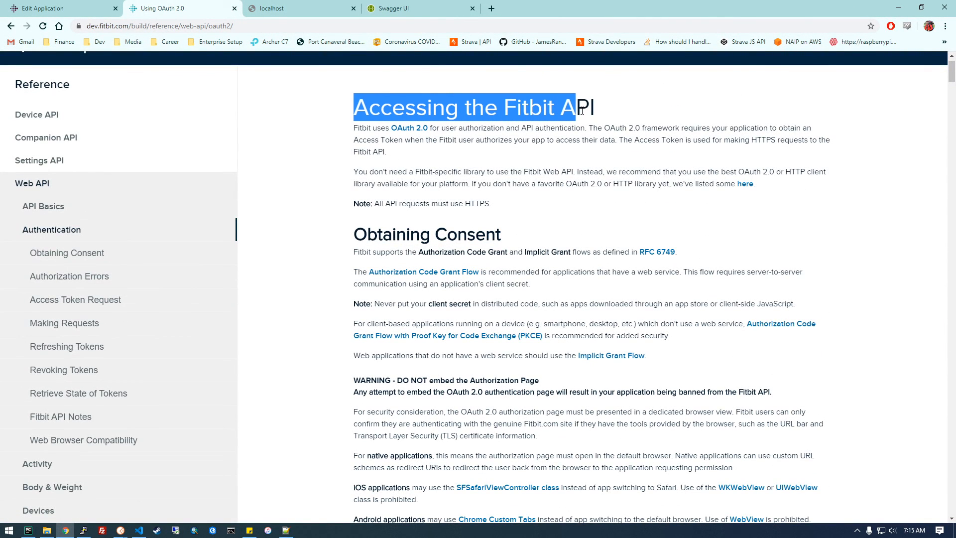